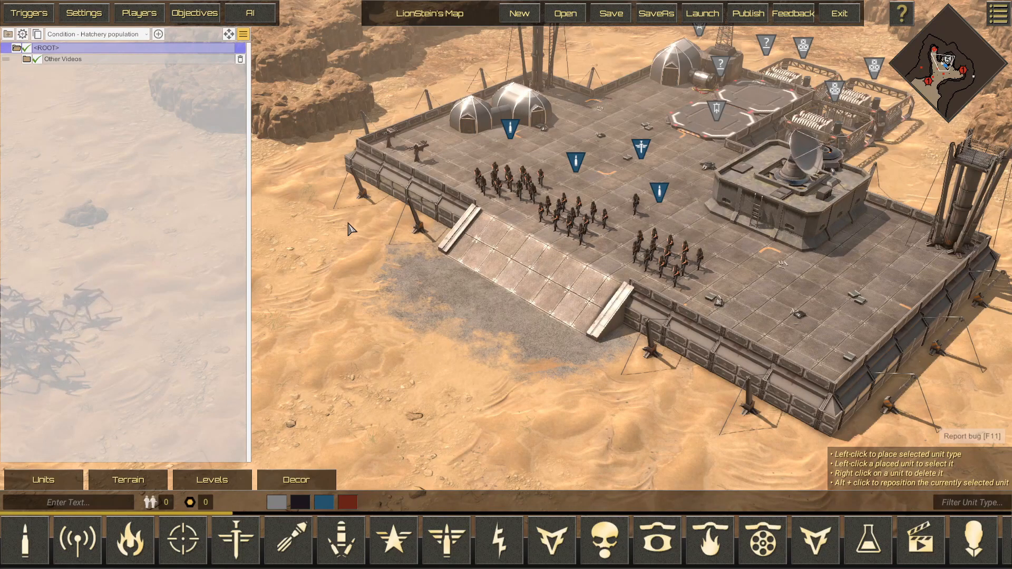
mouse_move(334, 217)
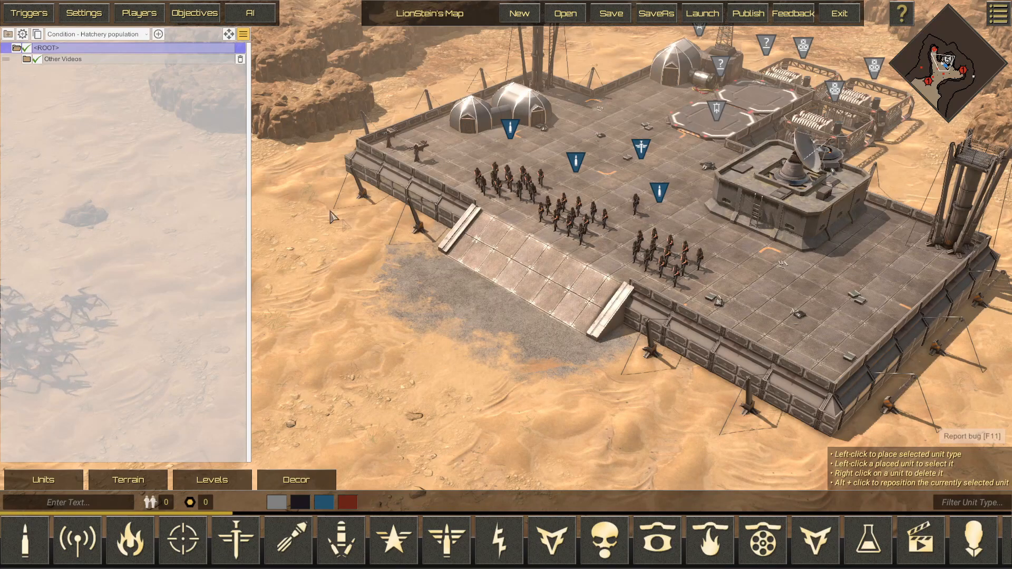
mouse_move(95, 157)
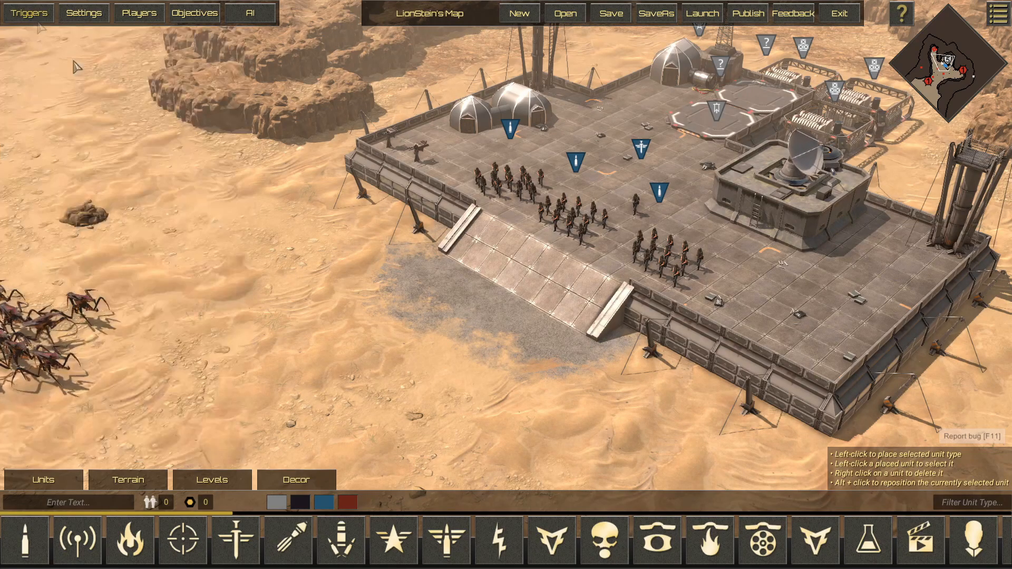
mouse_move(445, 340)
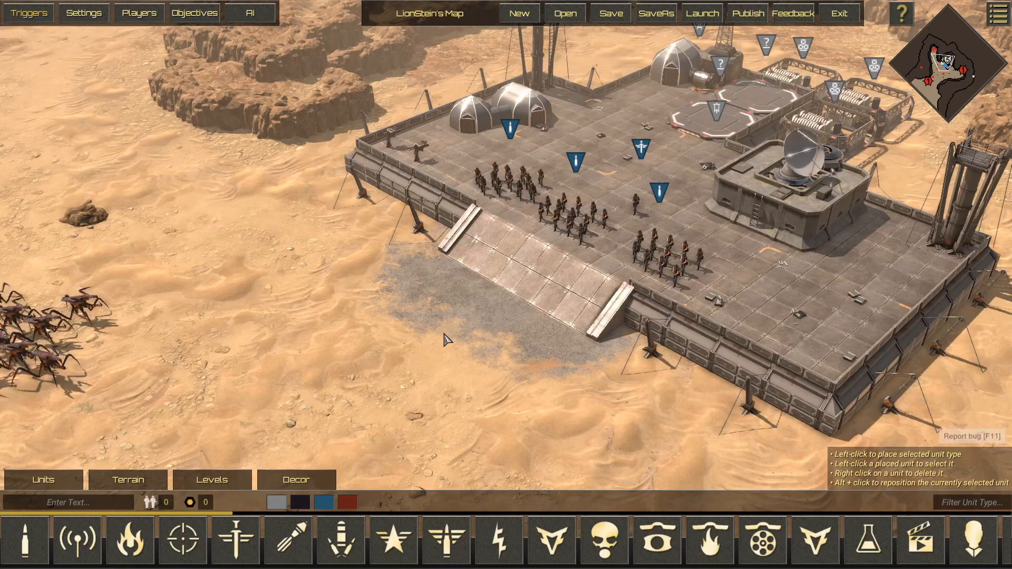
- Reopen the Triggers window showing the root folder with Other Videos
left_click(27, 12)
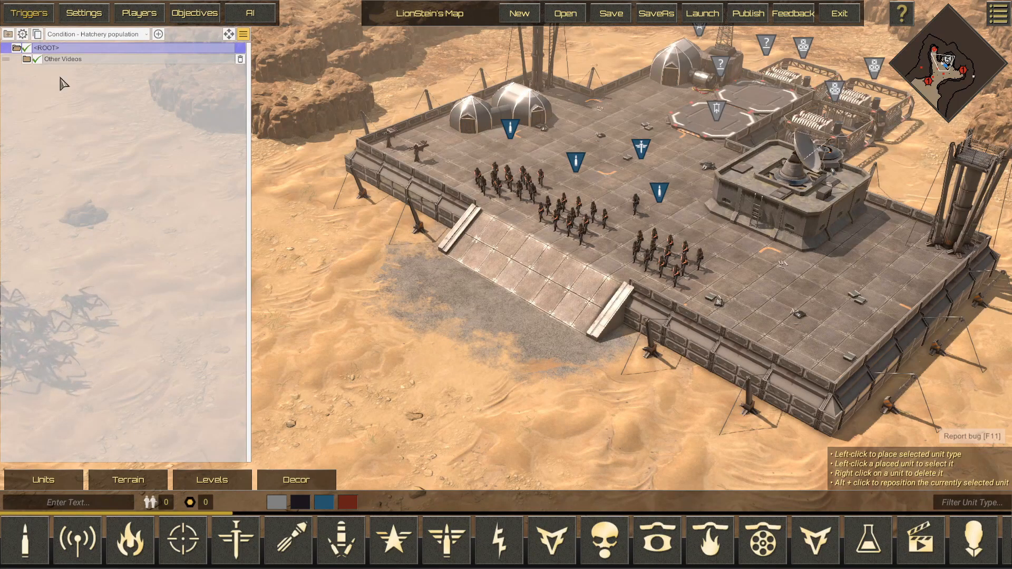
mouse_move(58, 57)
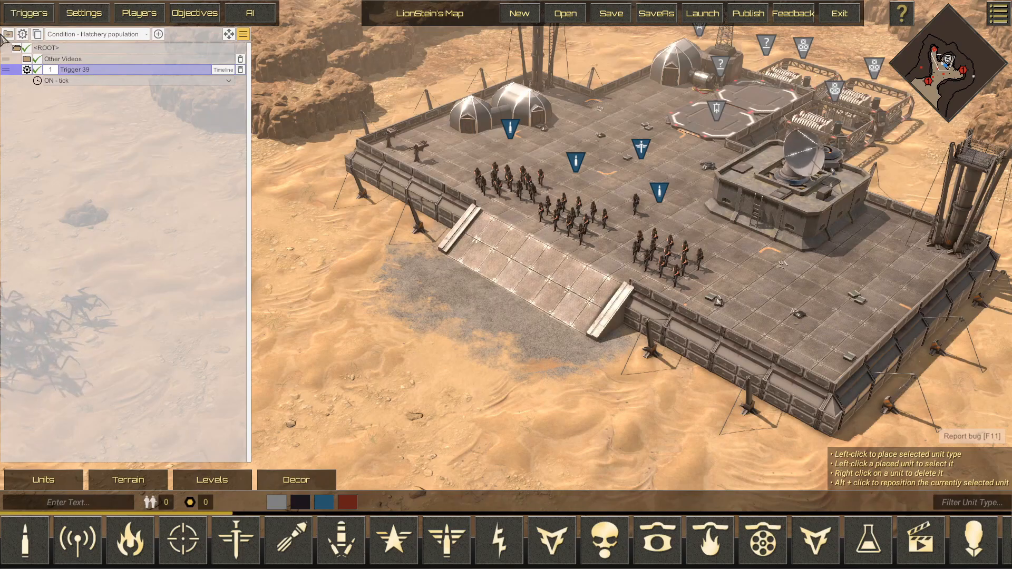
mouse_move(7, 33)
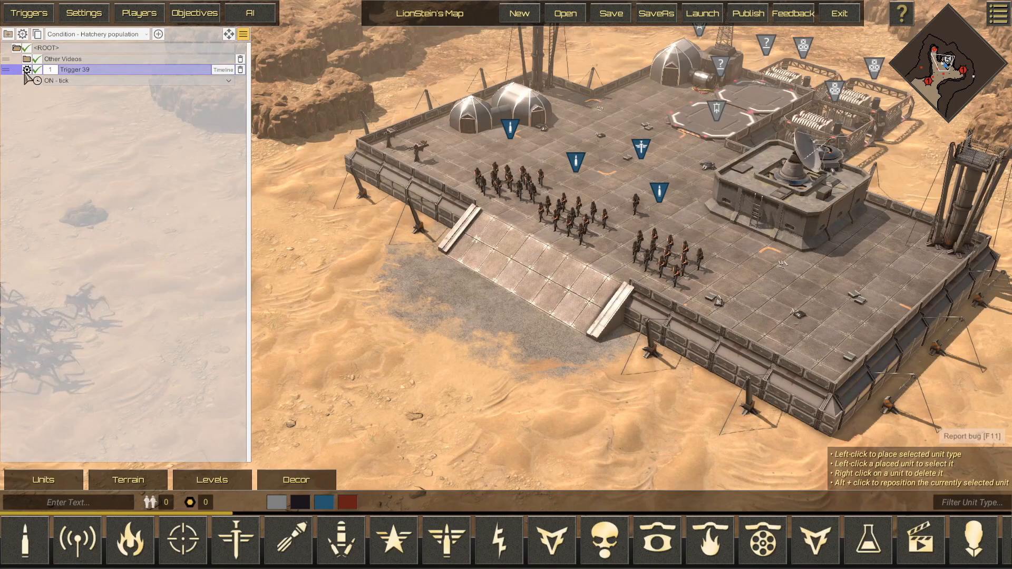
- Collapse and expand Trigger 39 to check its ON - tick entry is present
left_click(26, 70)
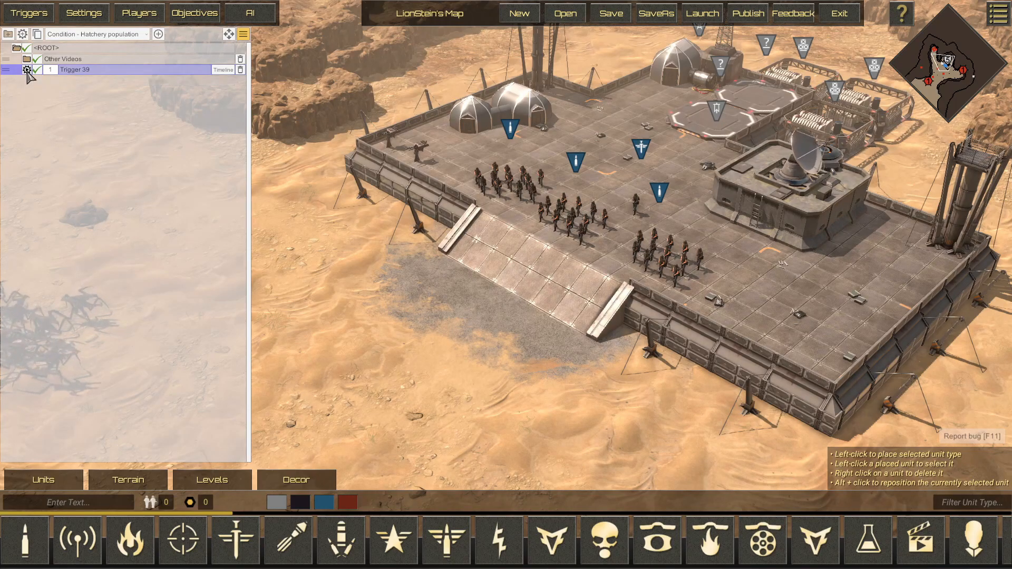
left_click(28, 70)
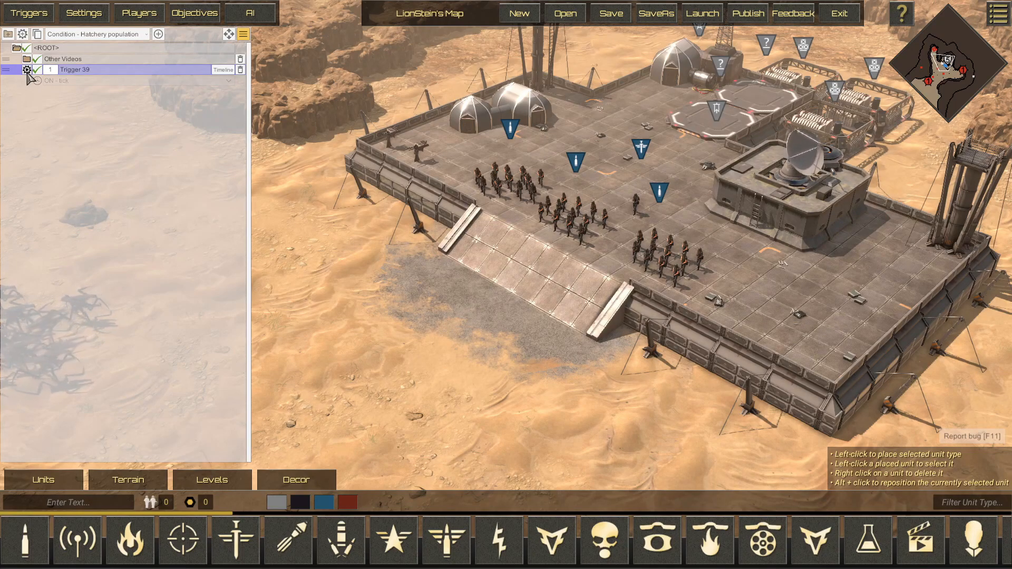
left_click(28, 70)
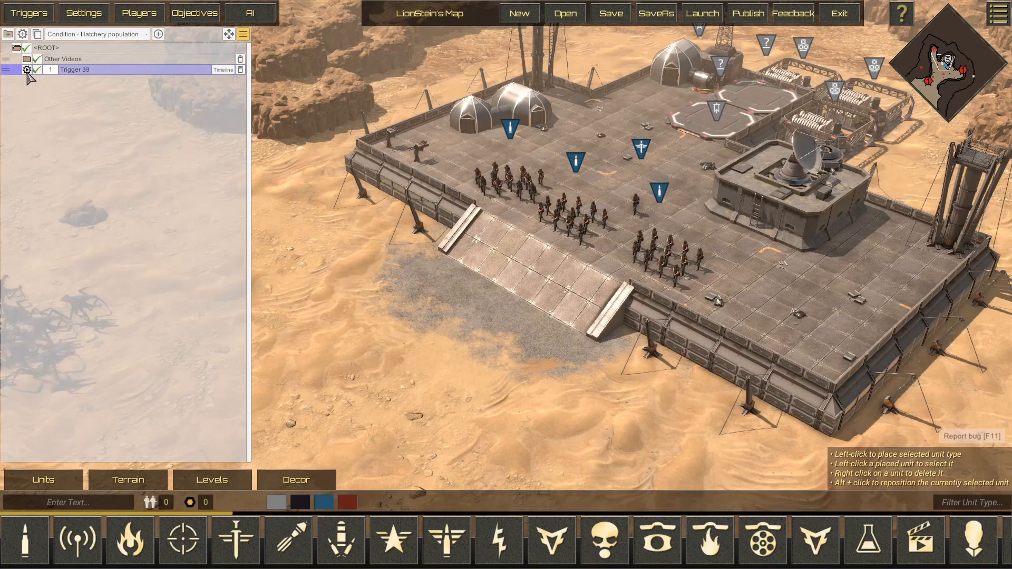
left_click(27, 70)
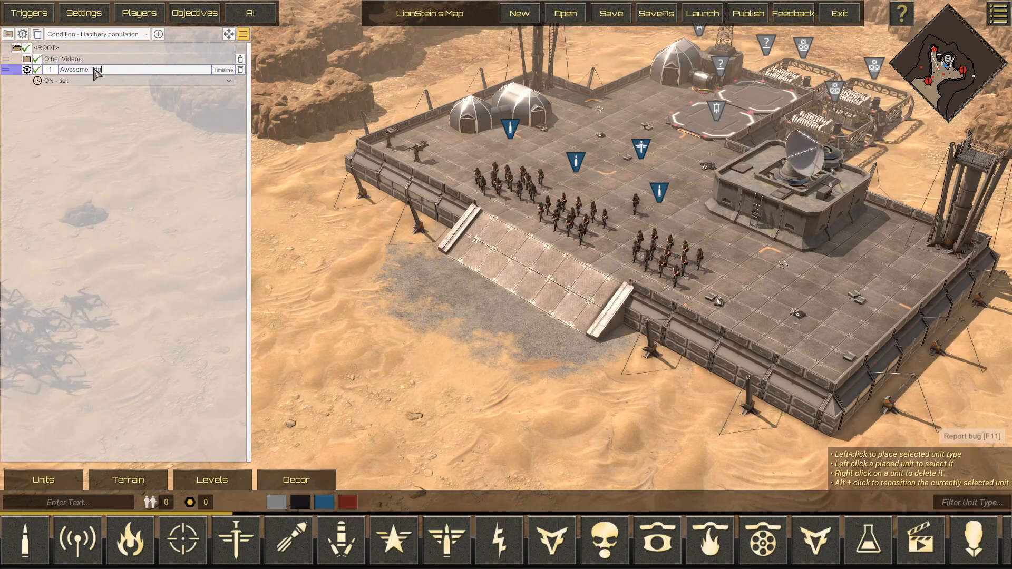
- Confirm the name Awesome Trigger and select that trigger entry
left_click(57, 80)
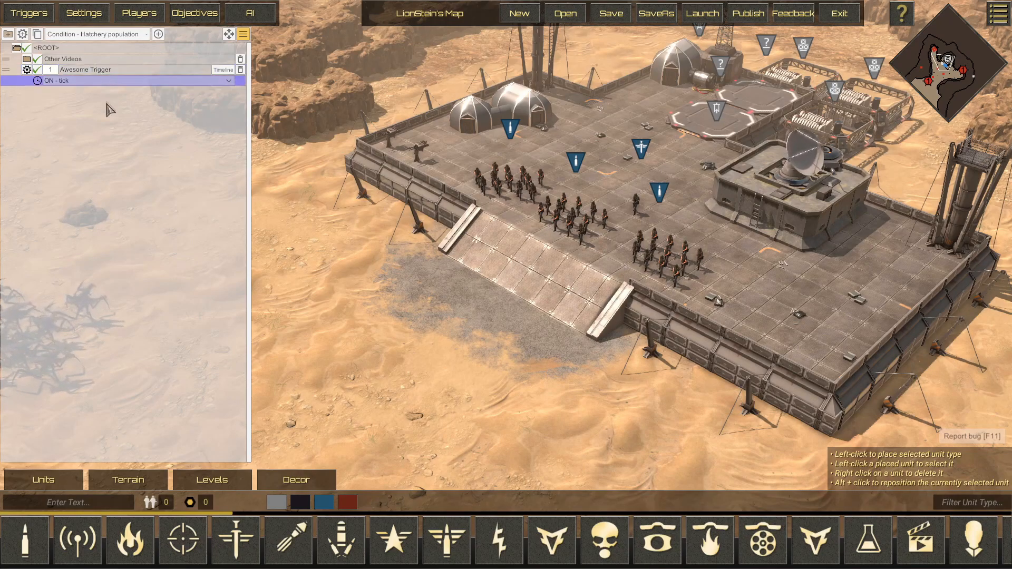
left_click(84, 70)
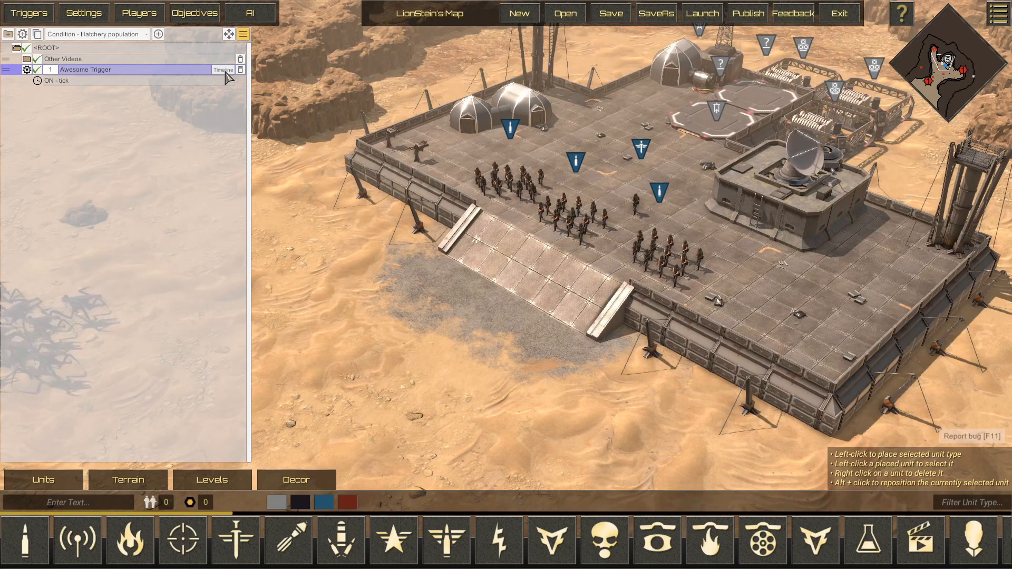
mouse_move(239, 83)
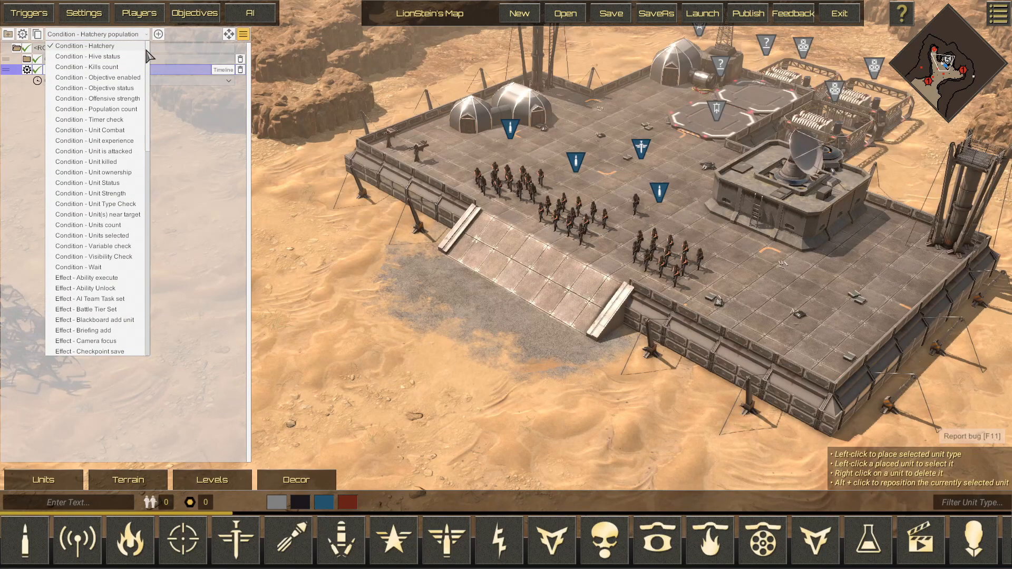
- Add a Unit Status condition (Warrior = Dead) to Awesome Trigger
scroll("down", 3)
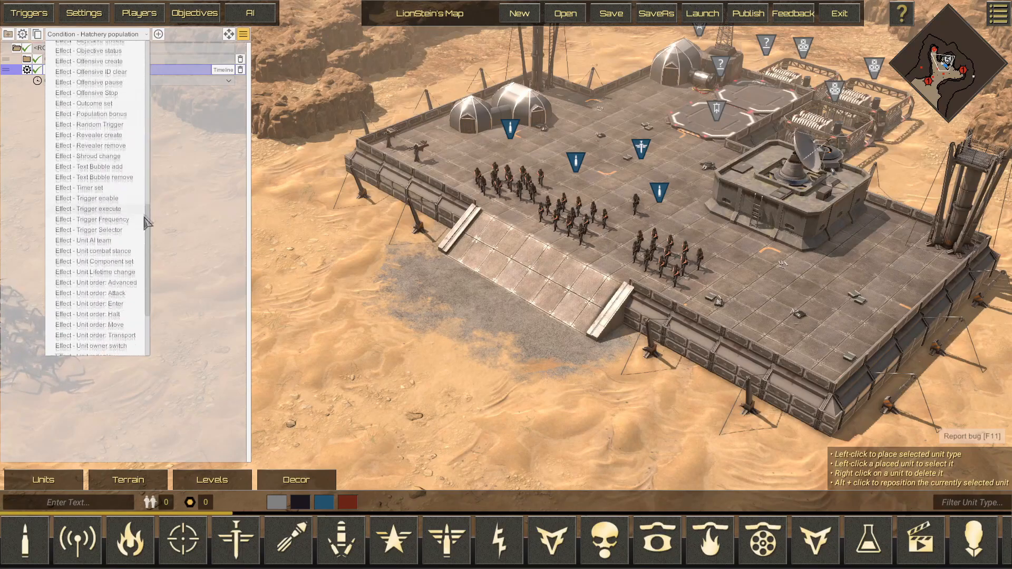
scroll("up", 3)
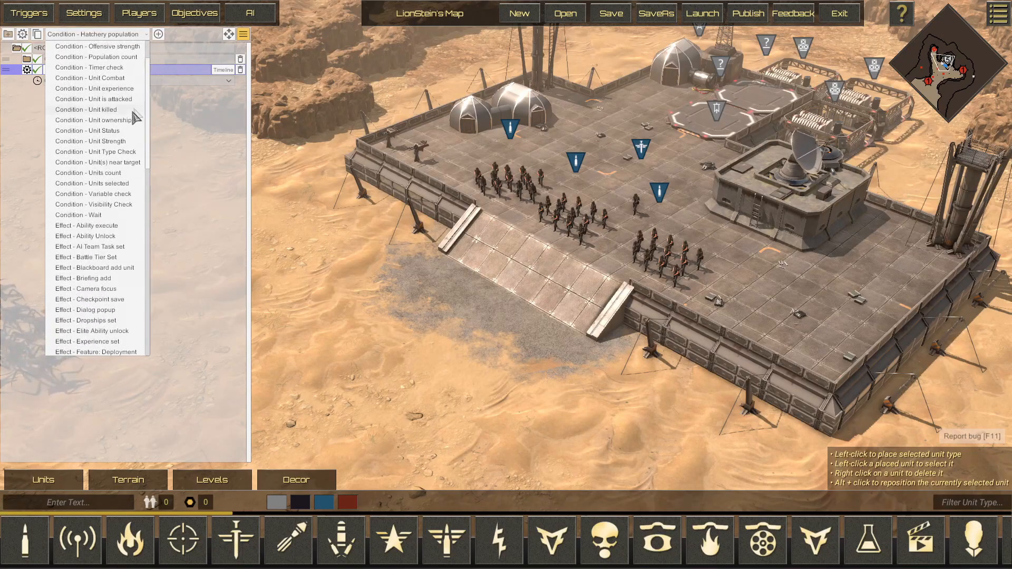
mouse_move(119, 185)
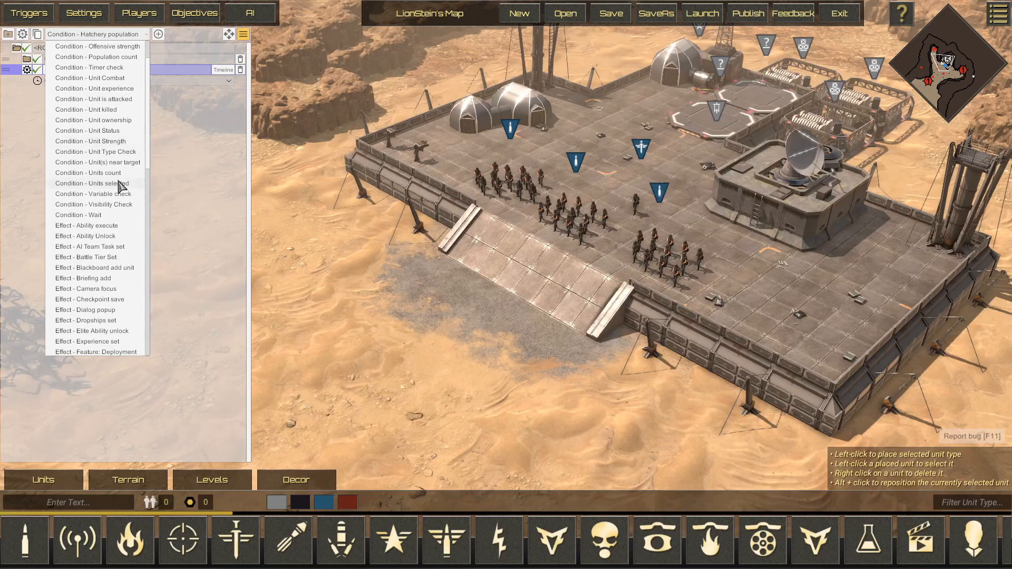
mouse_move(87, 130)
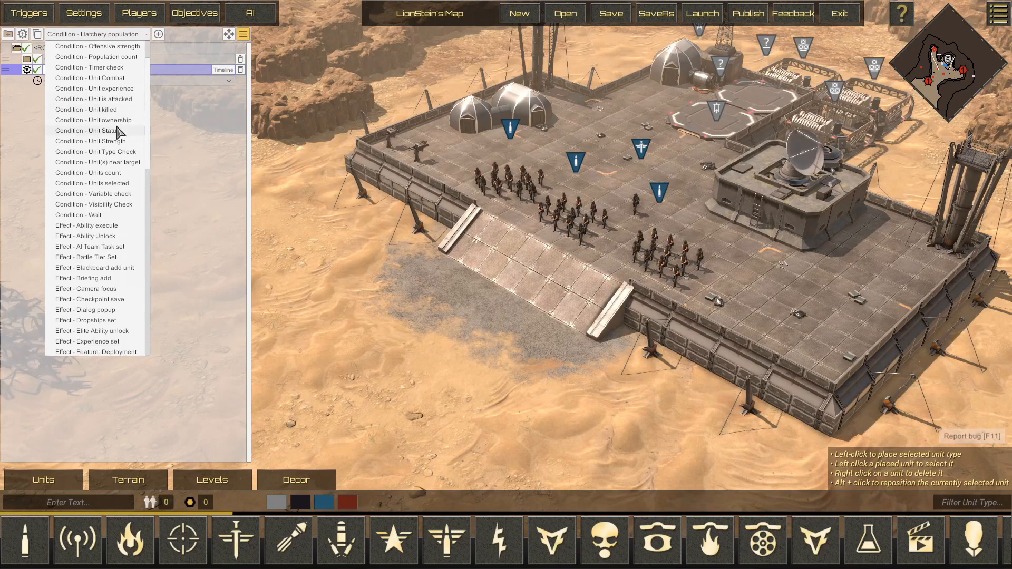
left_click(89, 131)
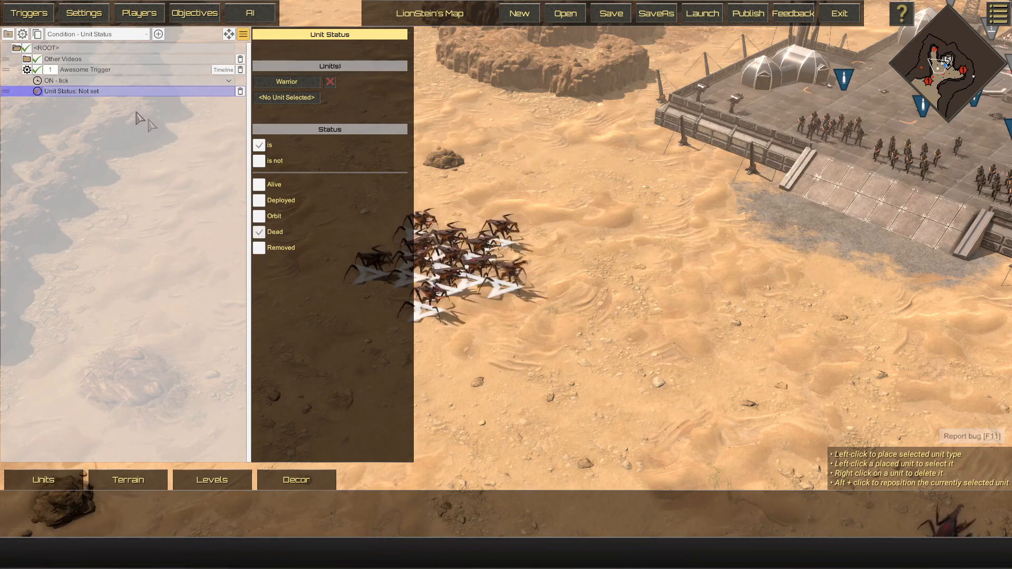
- Add a Unit spawn effect for Rifle Troopers from the effect type list
left_click(97, 34)
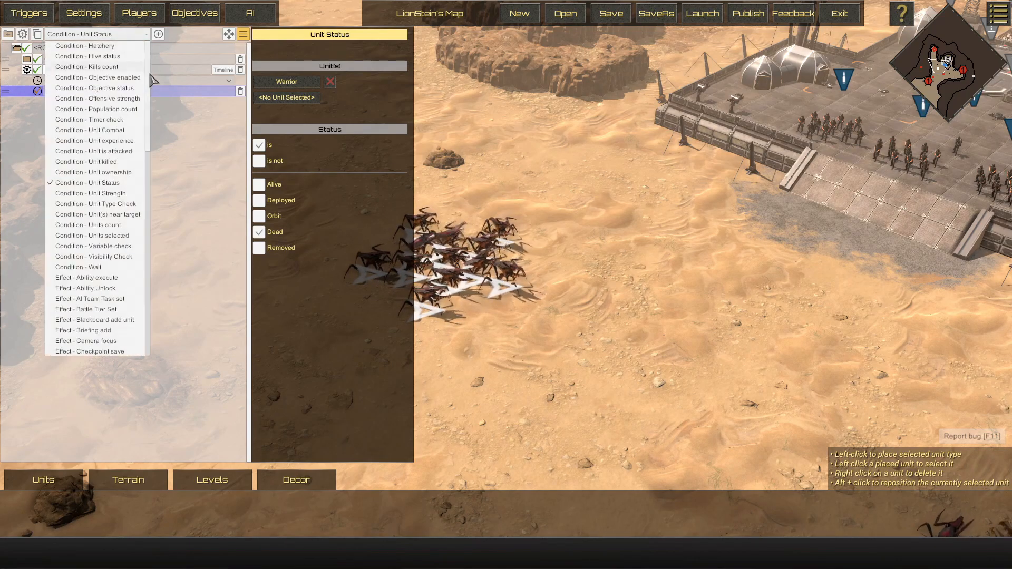
scroll("down", 3)
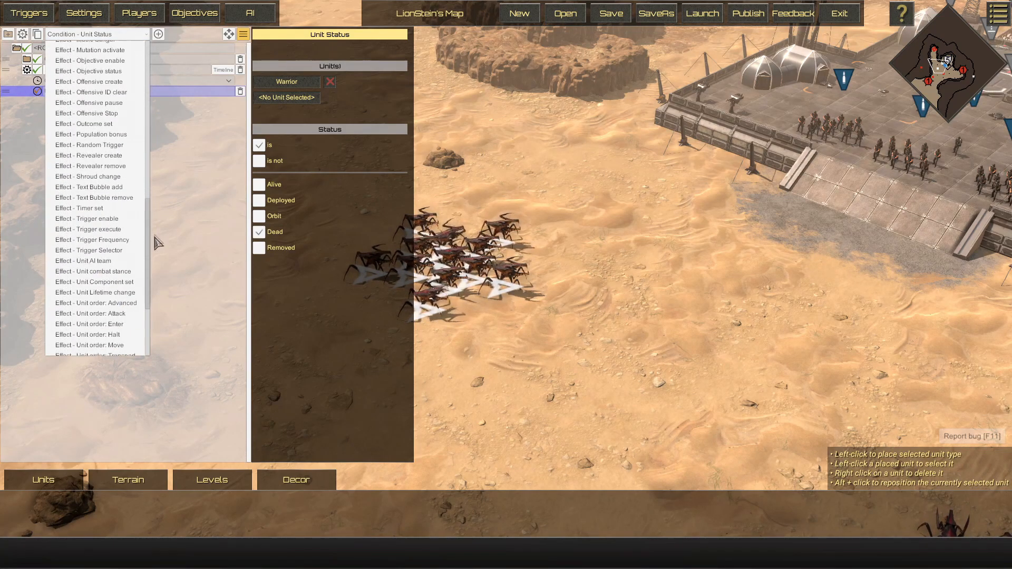
scroll("down", 3)
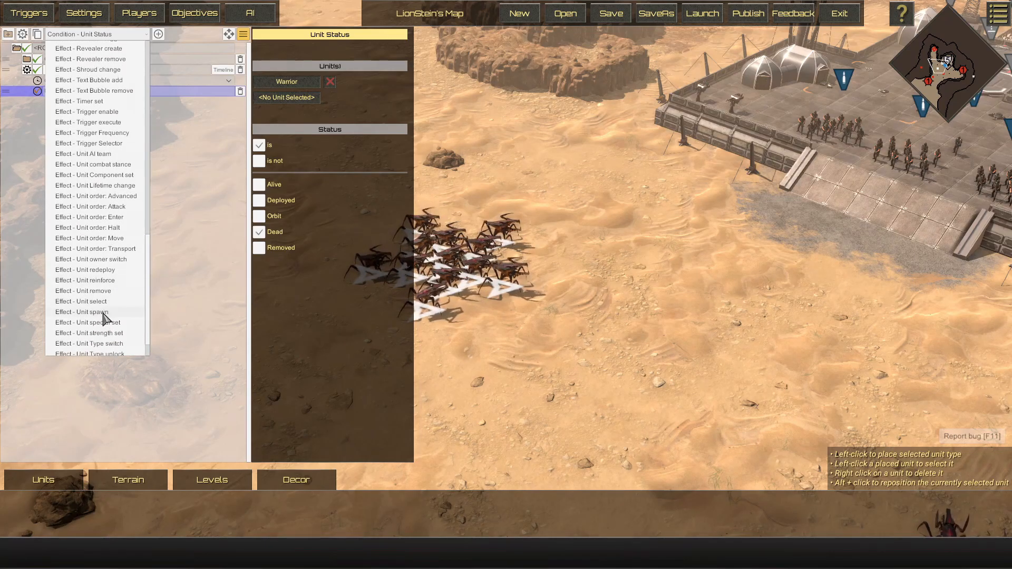
left_click(82, 312)
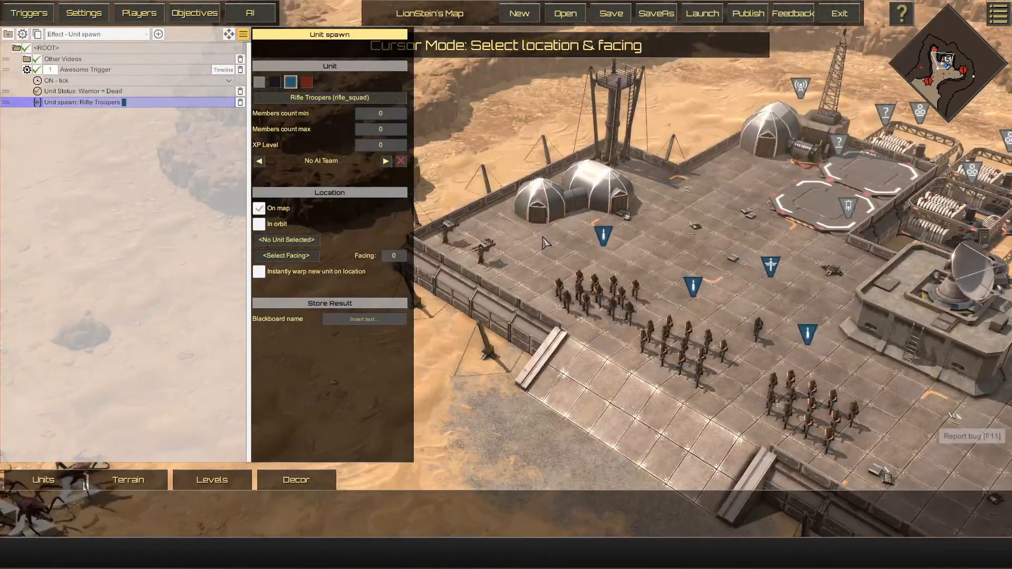
- Set the Rifle Troopers spawn point on the map with facing 157.31, then revisit the Warrior = Dead condition and spawn effect
left_click(544, 244)
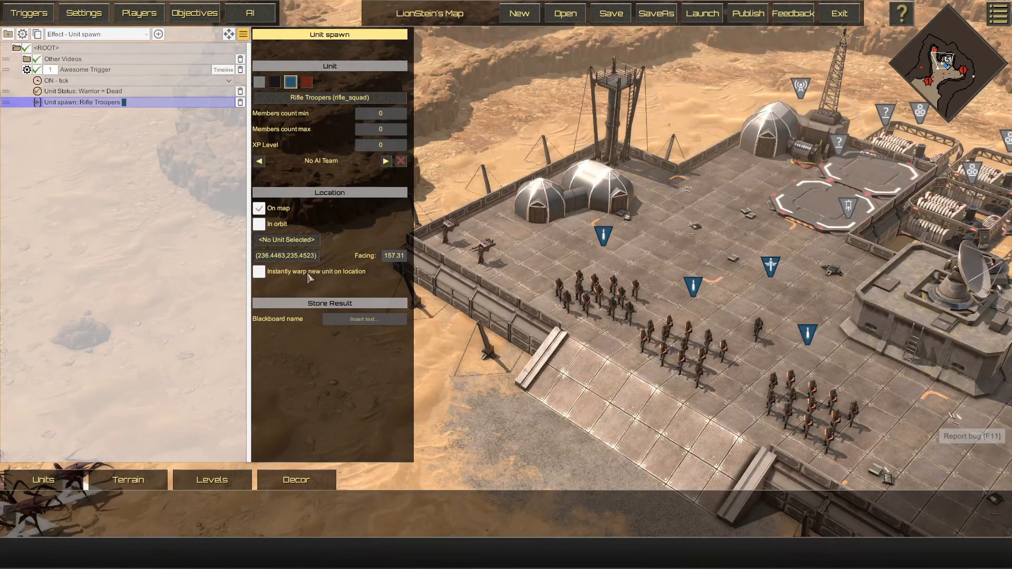
mouse_move(122, 125)
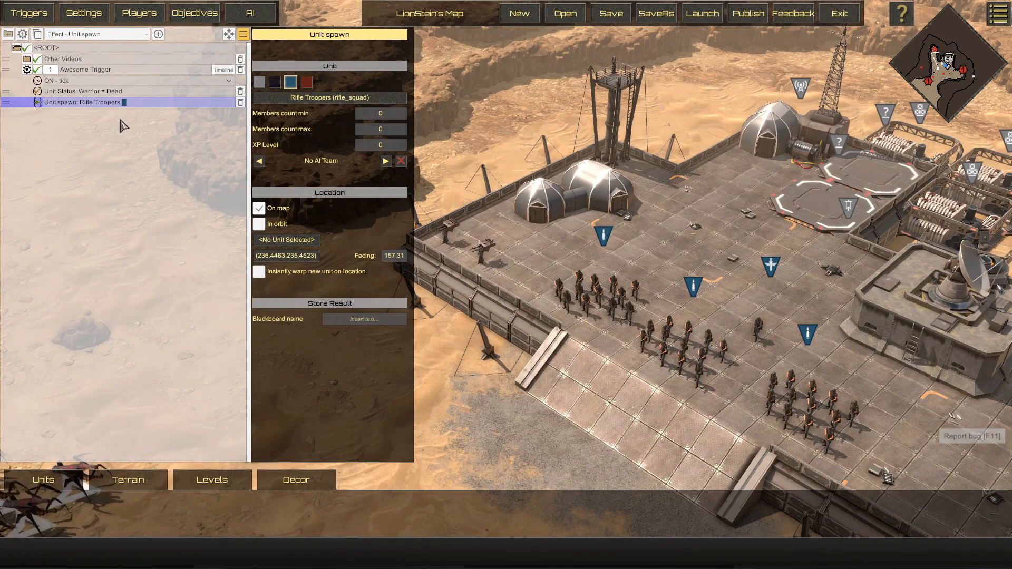
mouse_move(87, 95)
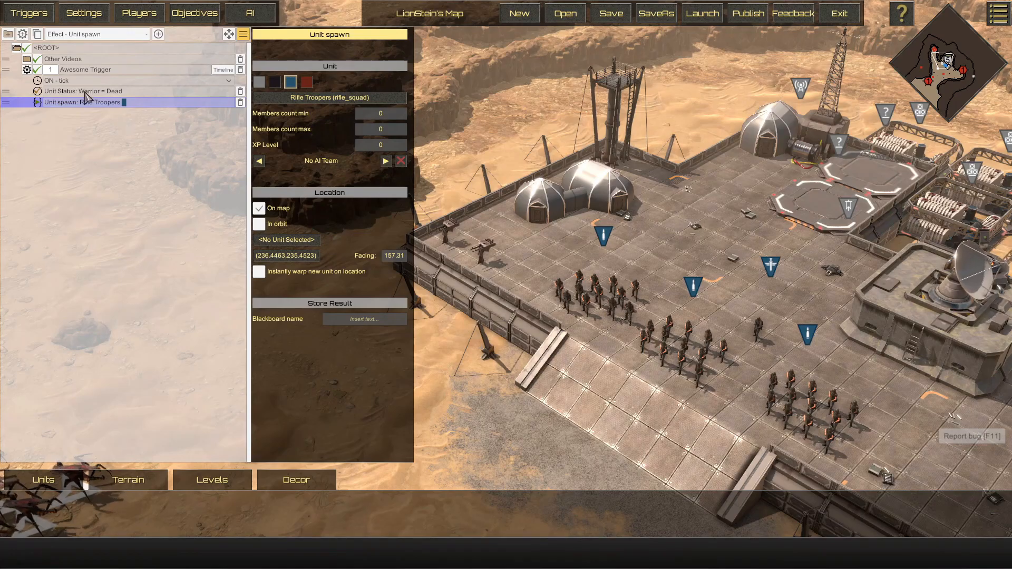
left_click(82, 91)
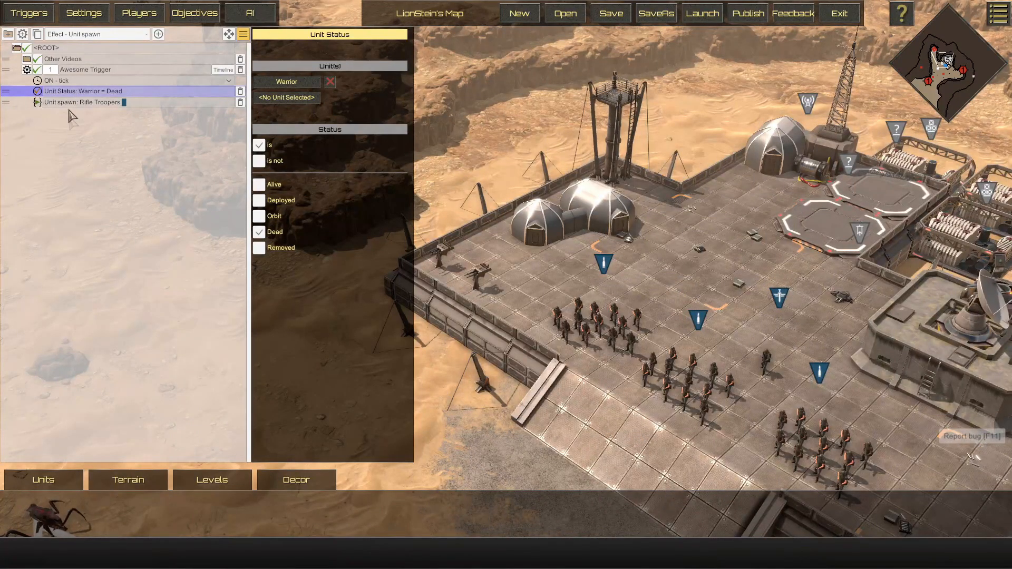
left_click(81, 103)
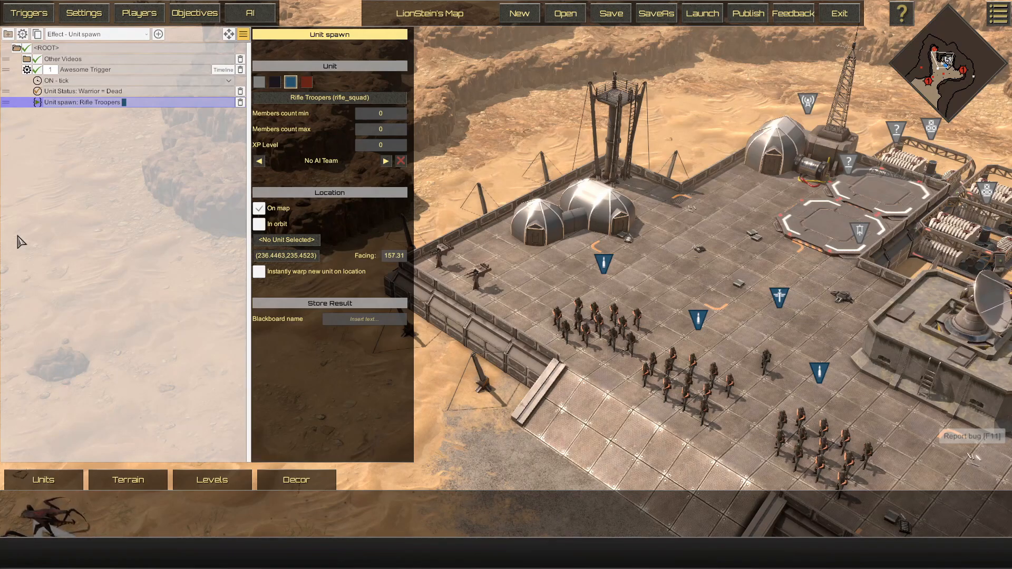
mouse_move(6, 129)
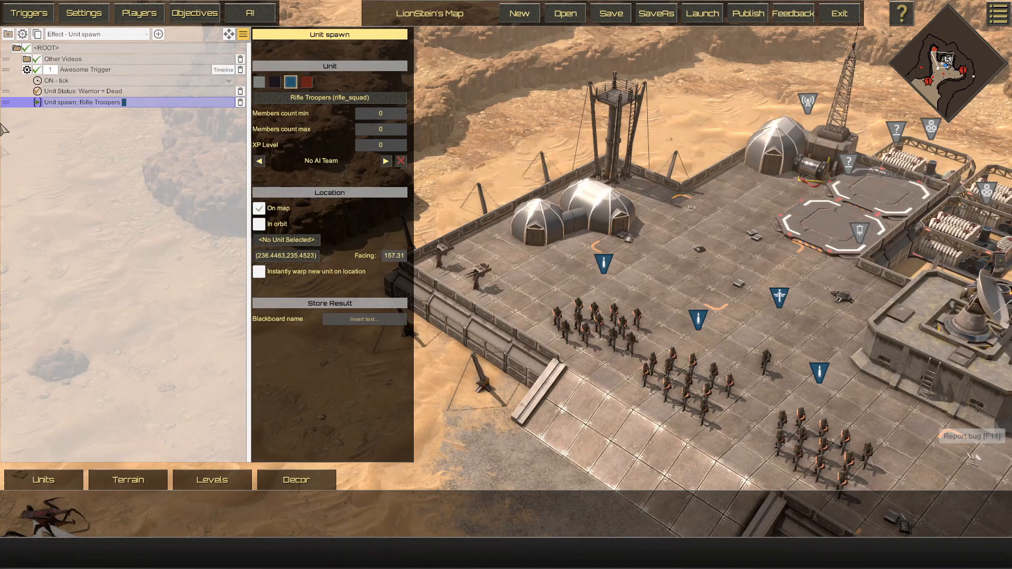
- Expand Other Videos and Attack Wave, reviewing its Offensive create effect and waves < total_waves check
left_click(15, 59)
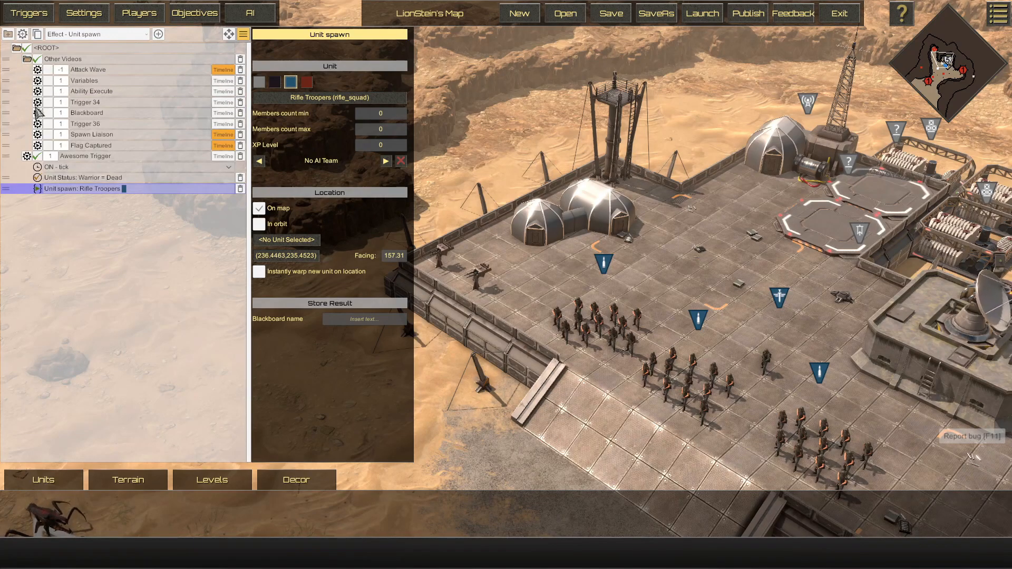
mouse_move(38, 75)
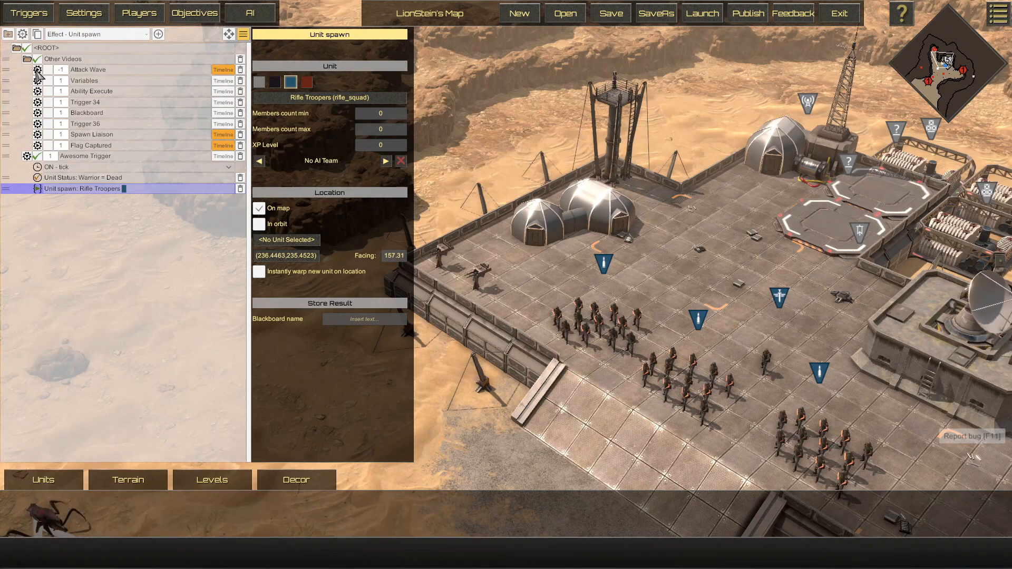
left_click(38, 70)
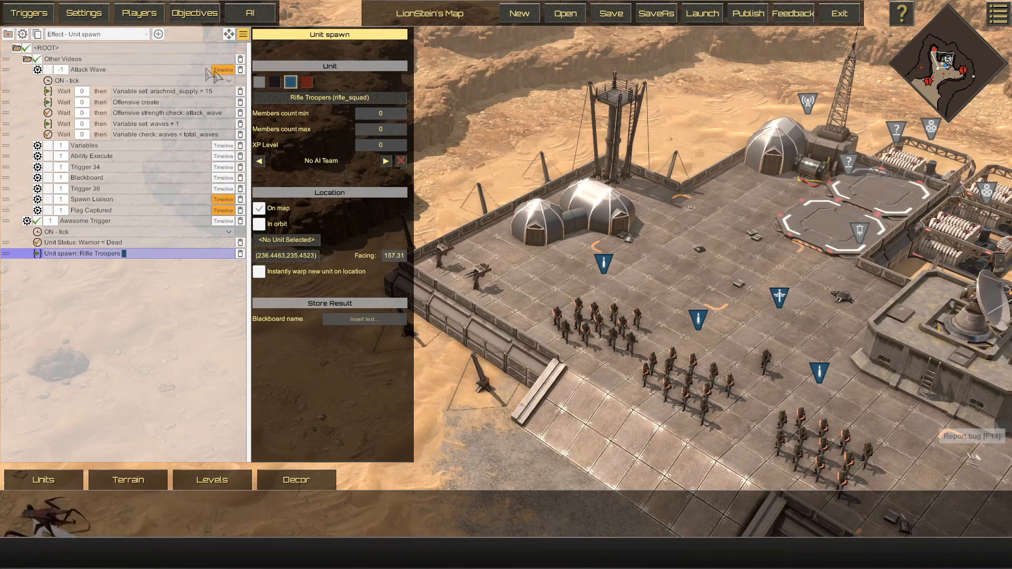
mouse_move(7, 122)
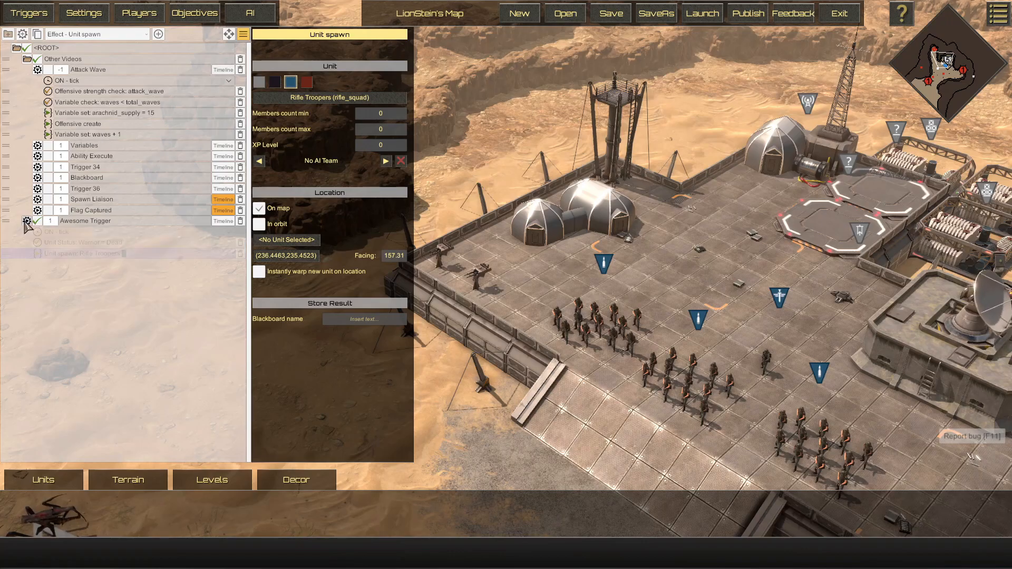
left_click(79, 123)
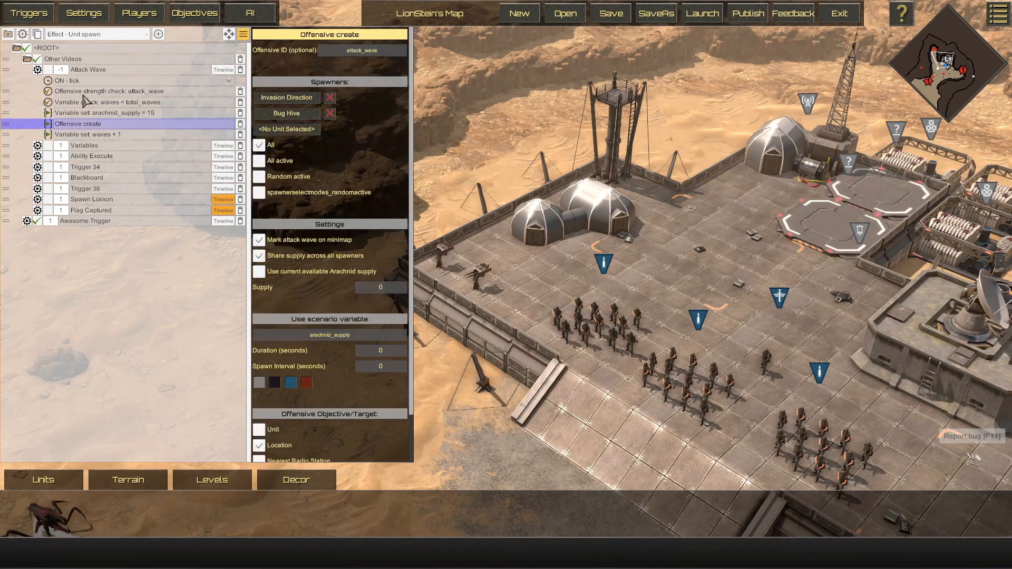
left_click(113, 101)
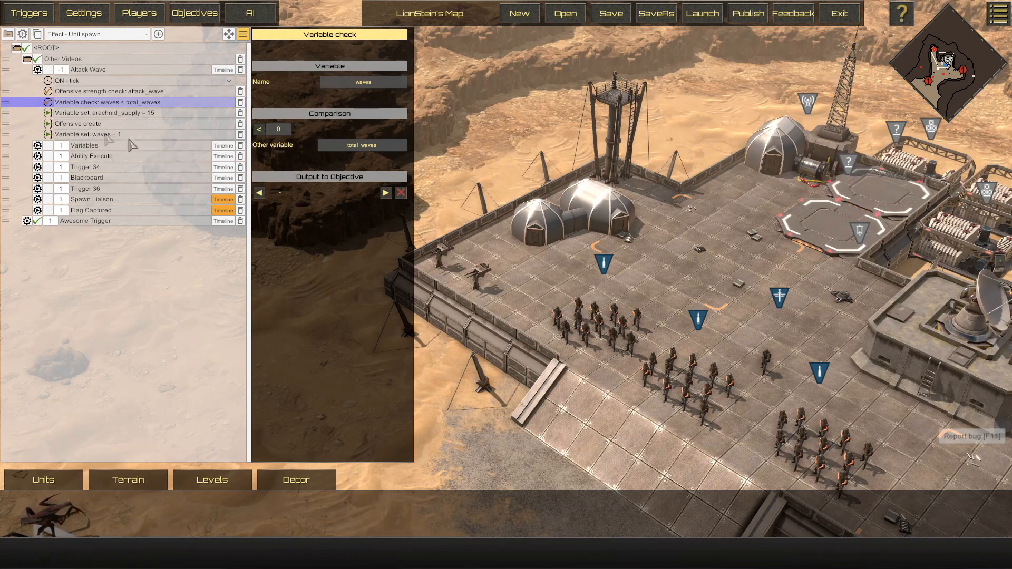
mouse_move(220, 74)
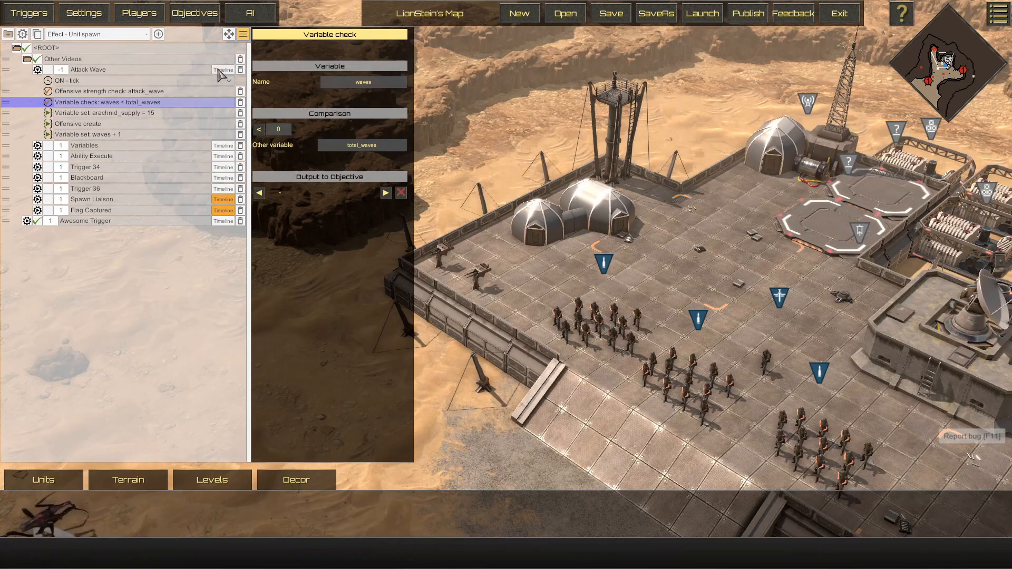
- Make Attack Wave a timeline and move the strength check below Offensive create
left_click(230, 80)
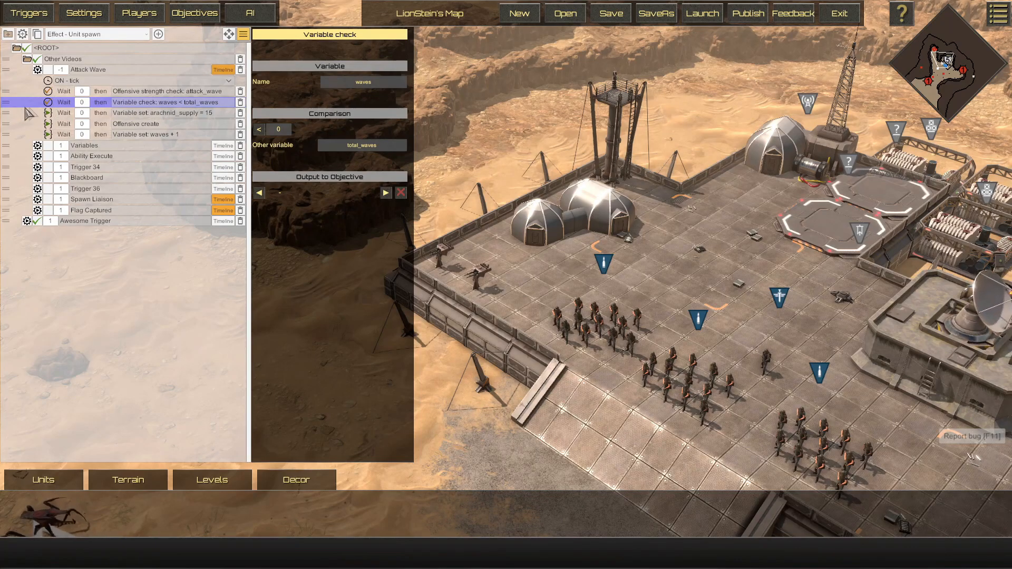
mouse_move(14, 114)
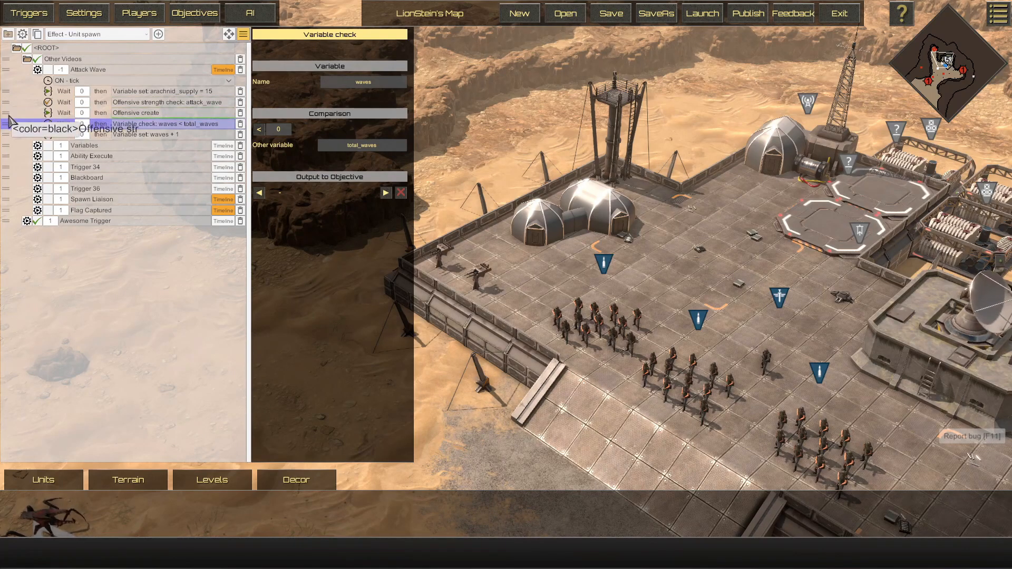
left_click(164, 91)
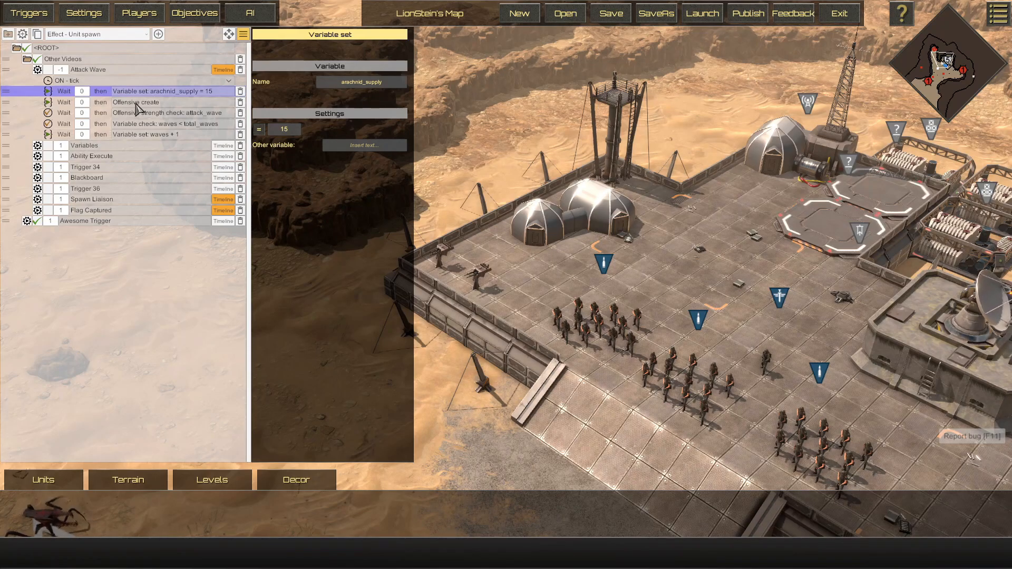
- Review the Offensive create, strength check, waves check and waves + 1 steps in order
left_click(136, 102)
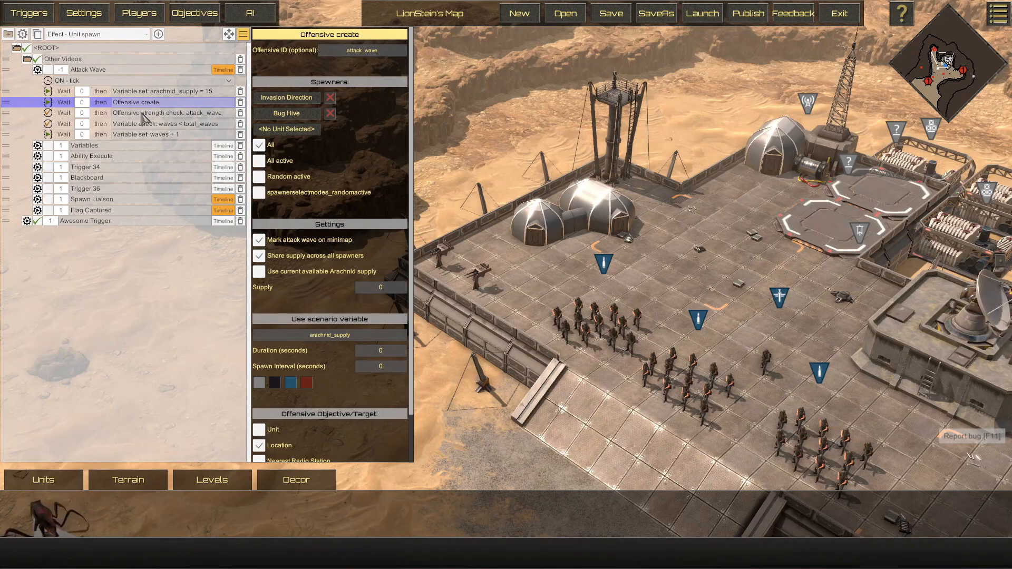
left_click(169, 112)
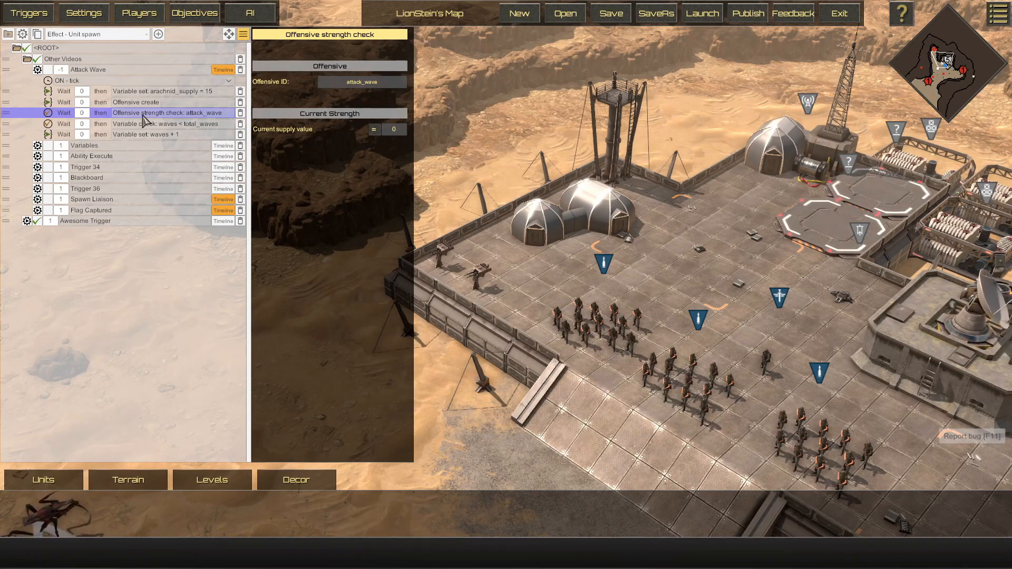
left_click(170, 123)
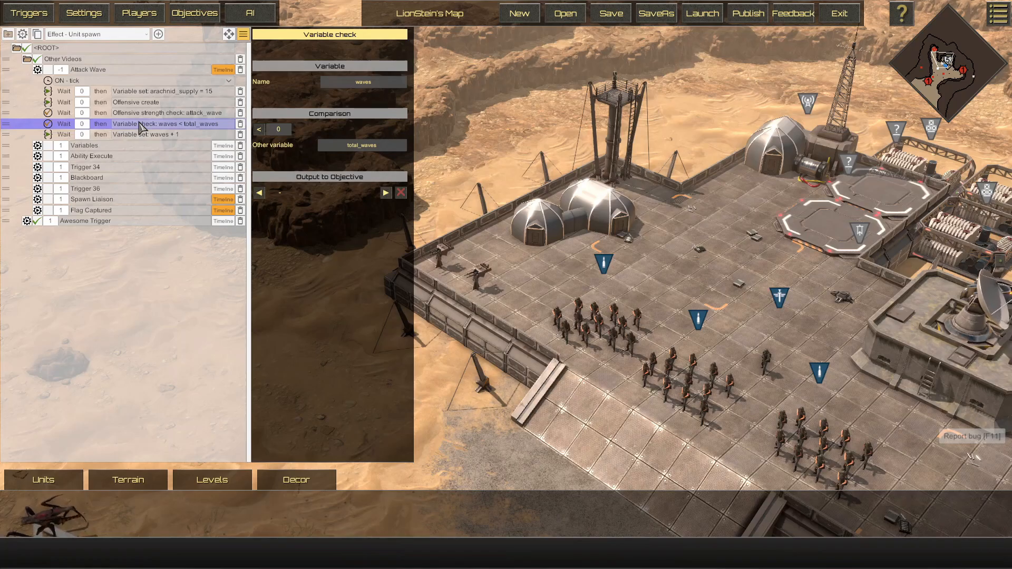
mouse_move(129, 136)
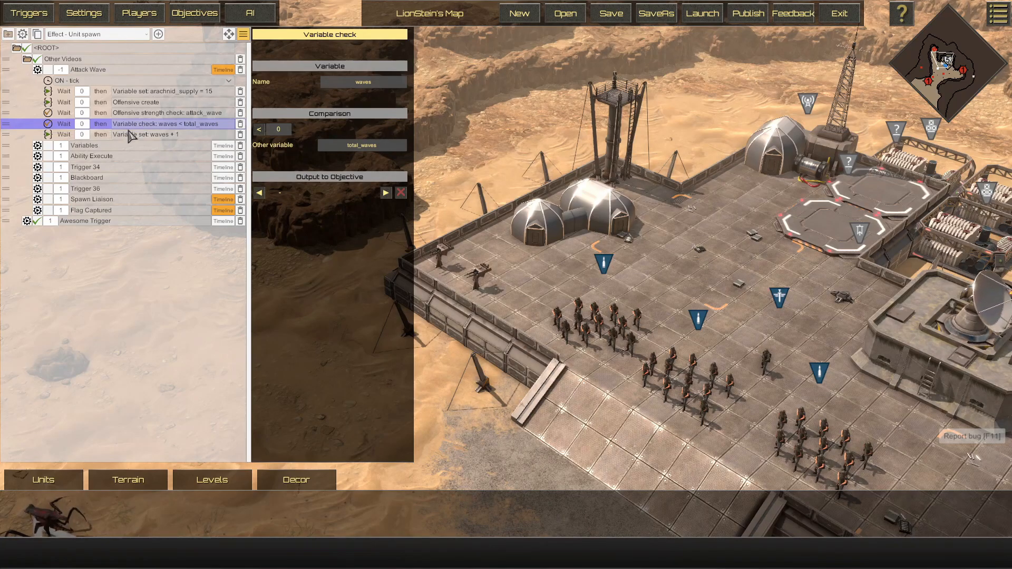
left_click(149, 134)
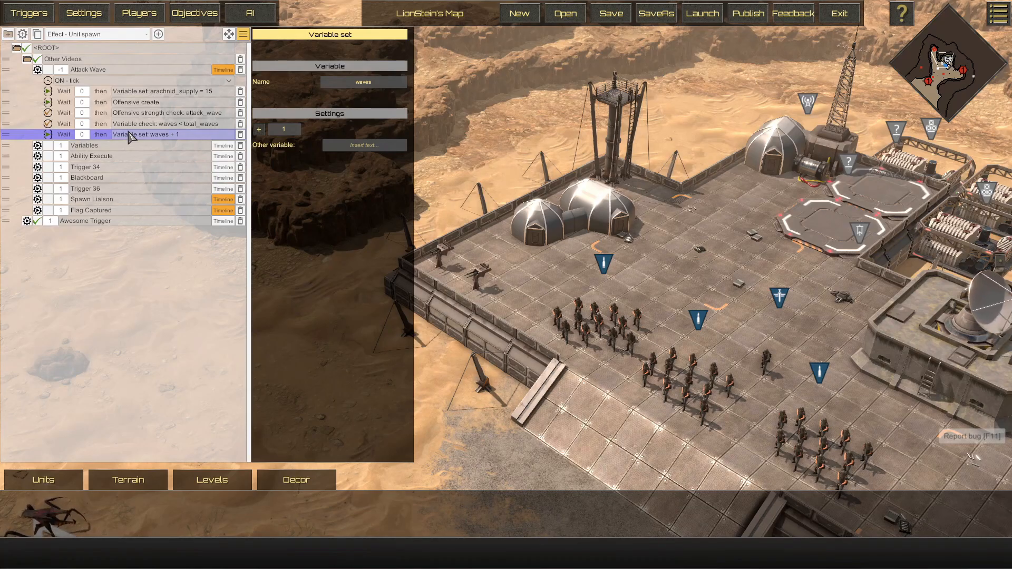
left_click(59, 69)
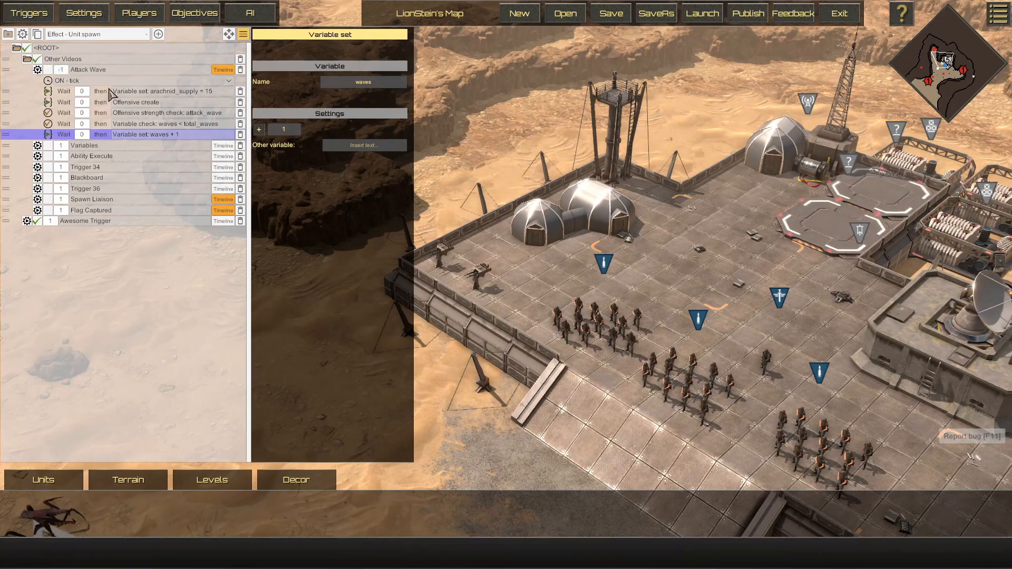
- Inspect each step again: Offensive create, waves + 1, arachnid_supply = 15, strength check, waves check
left_click(136, 102)
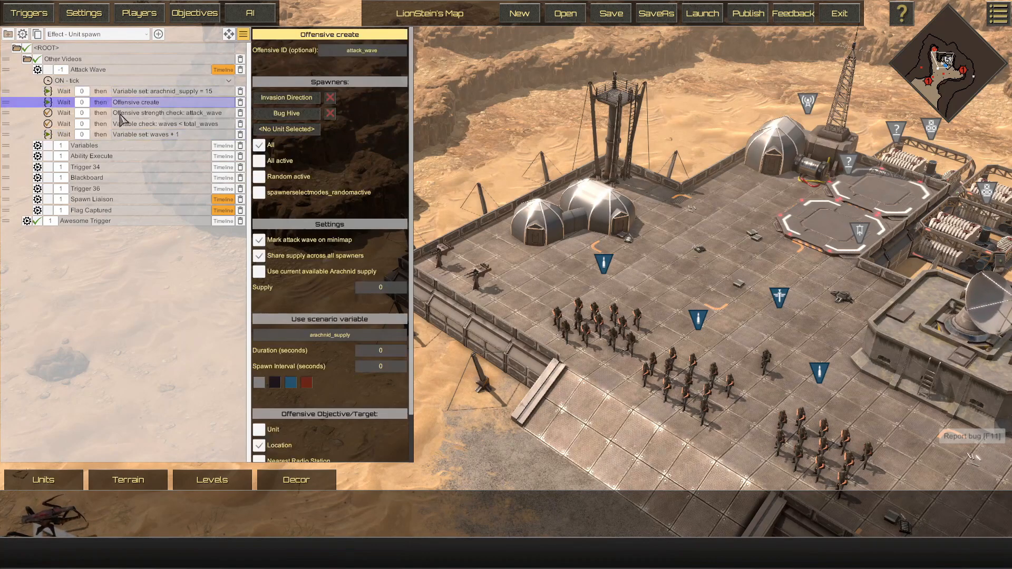
left_click(148, 133)
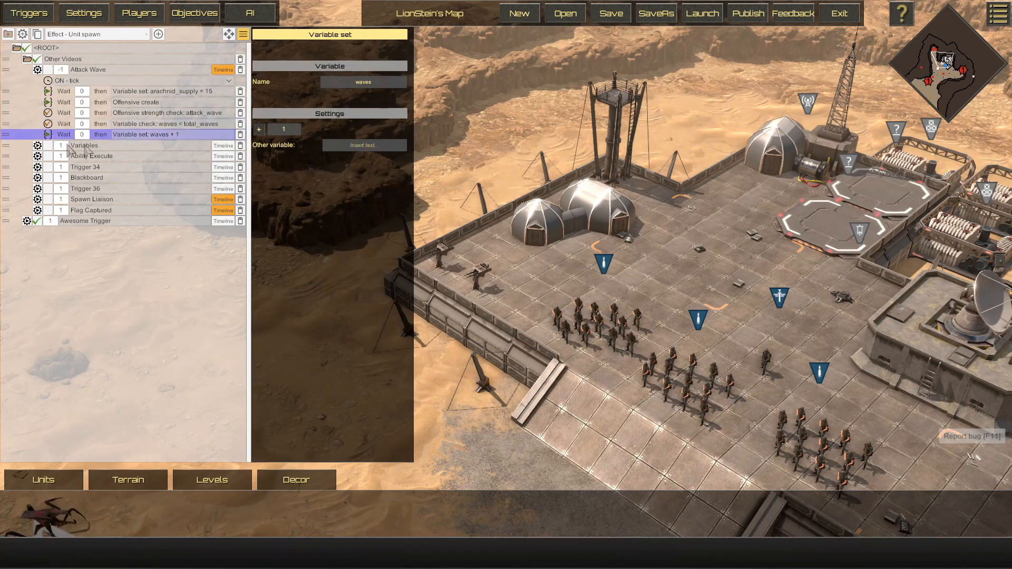
left_click(165, 90)
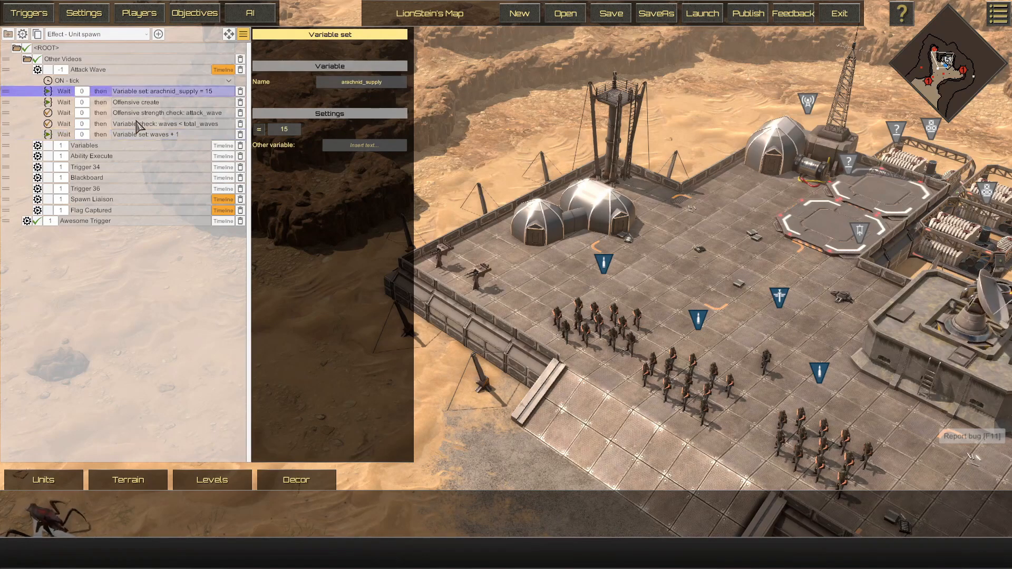
left_click(167, 113)
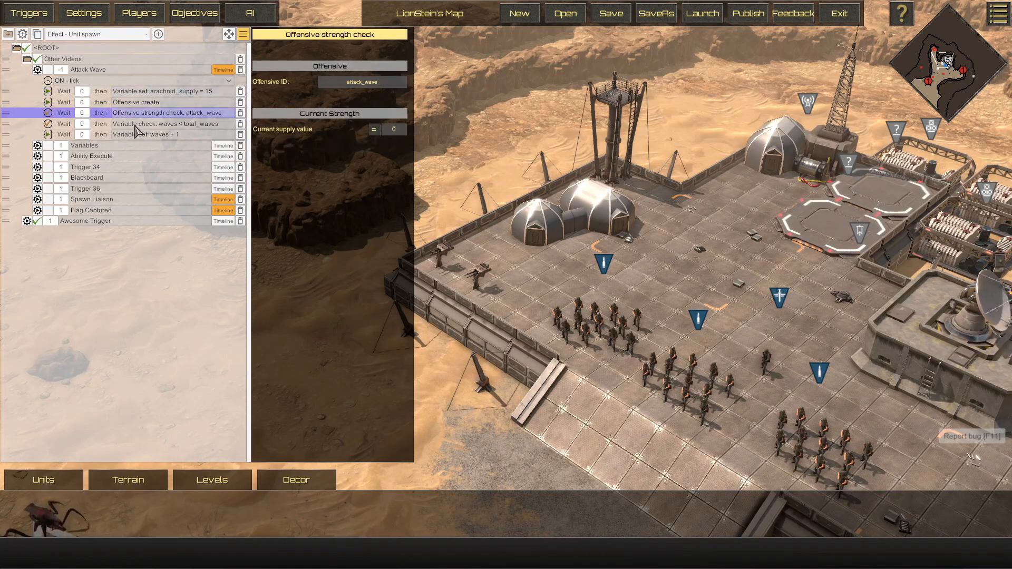
left_click(168, 123)
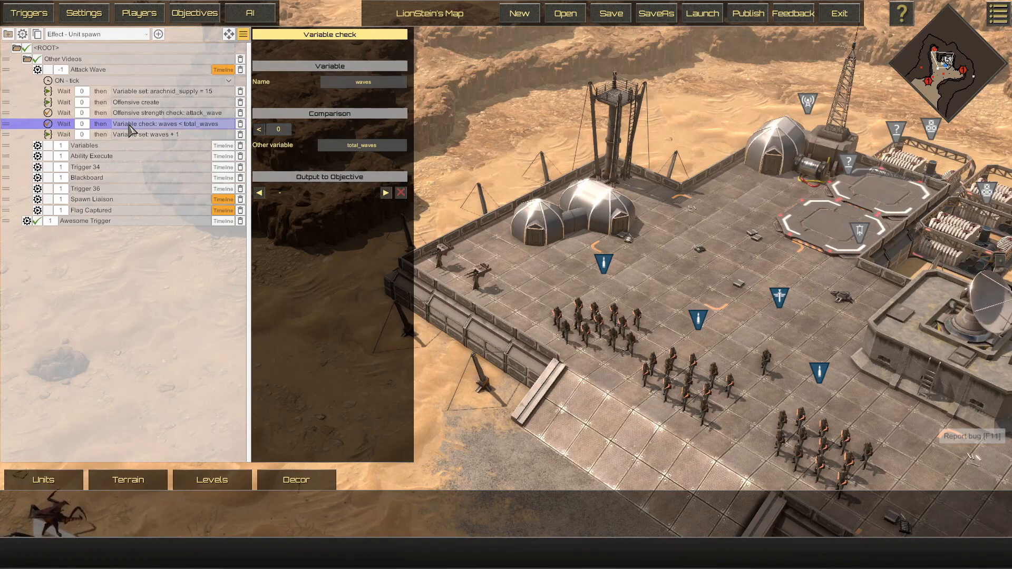
mouse_move(347, 96)
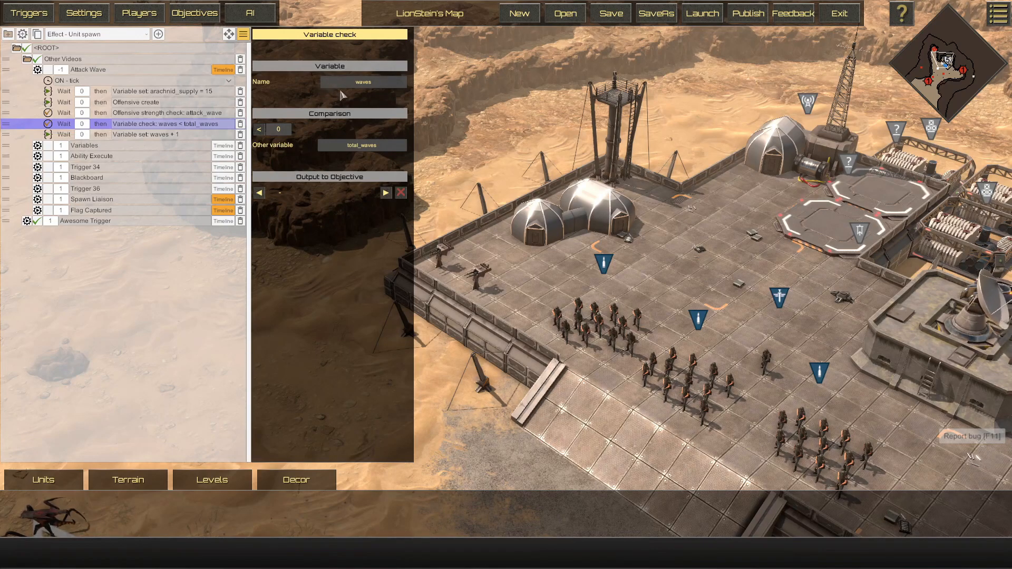
mouse_move(340, 167)
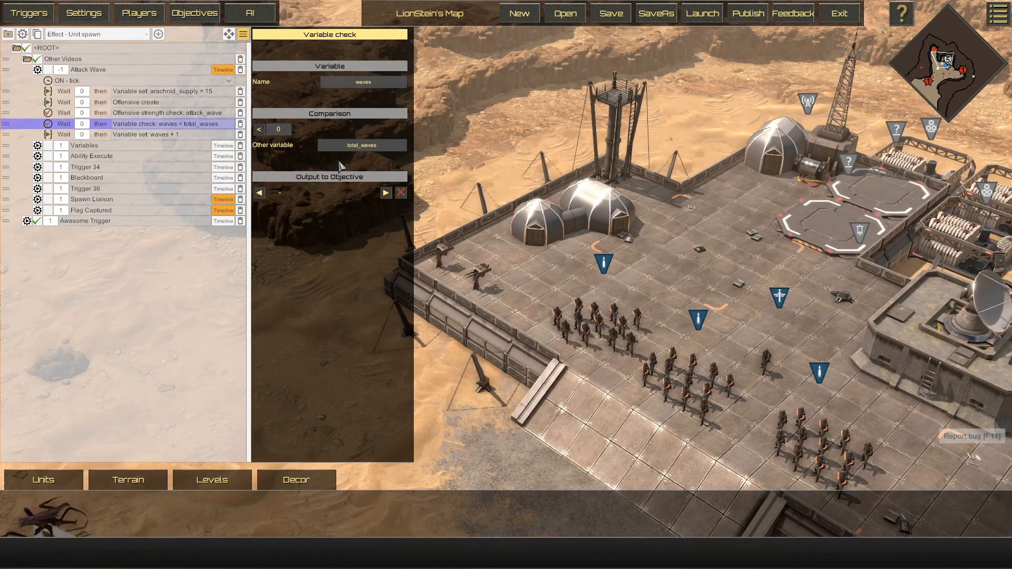
mouse_move(134, 134)
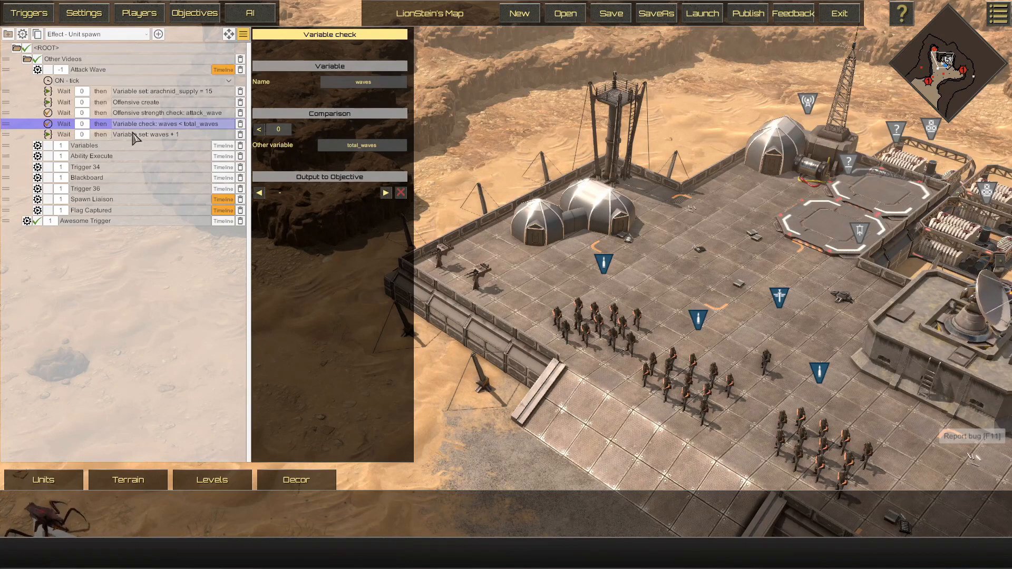
mouse_move(341, 147)
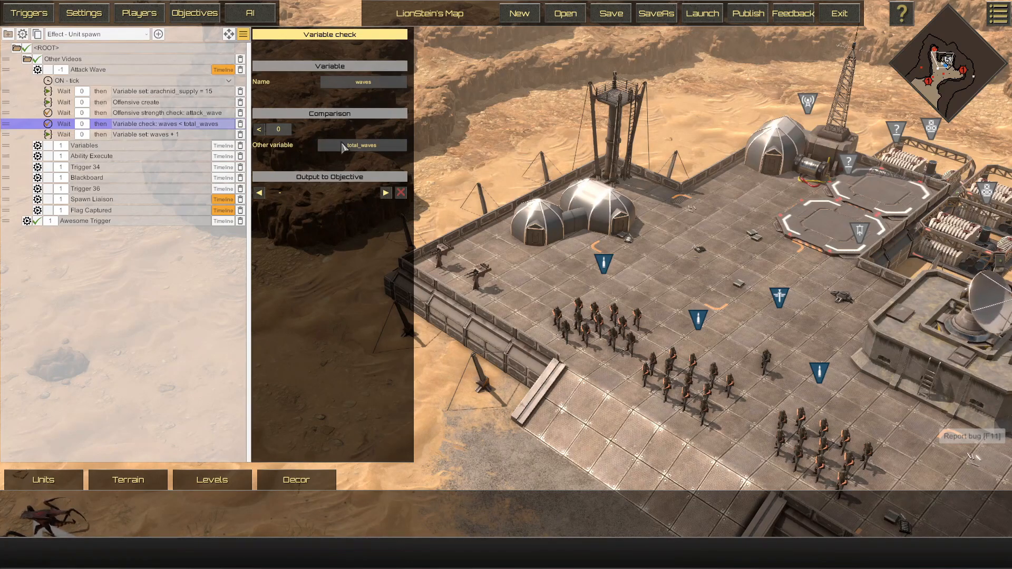
mouse_move(166, 128)
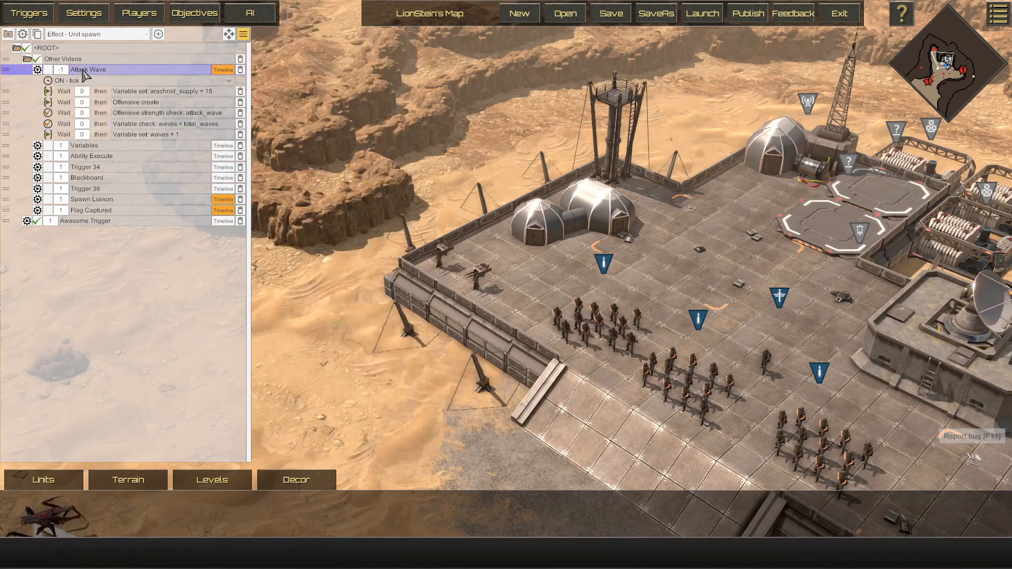
mouse_move(177, 134)
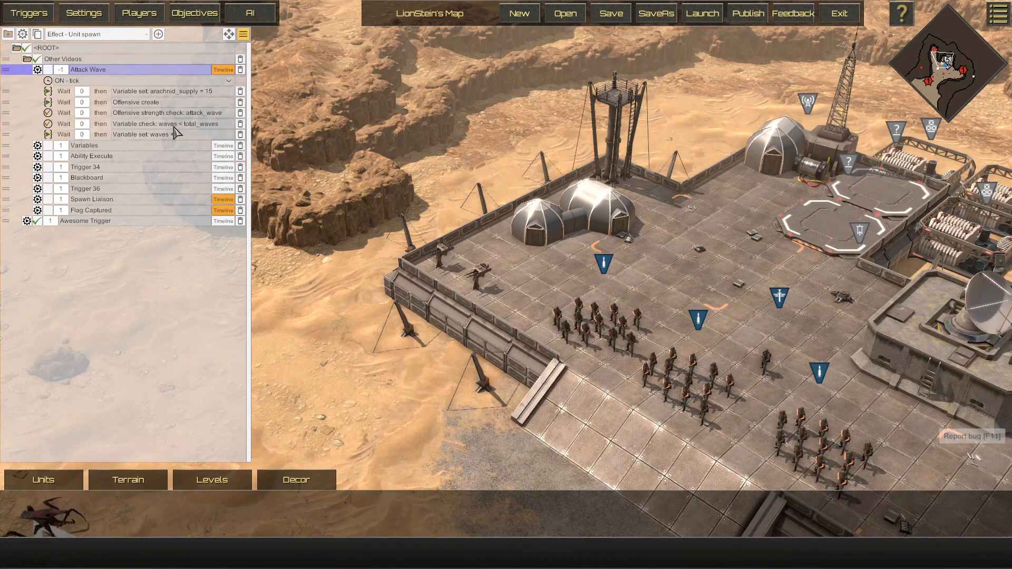
- Reopen the waves < total_waves check after setting waits 3, 2 and 1
left_click(168, 123)
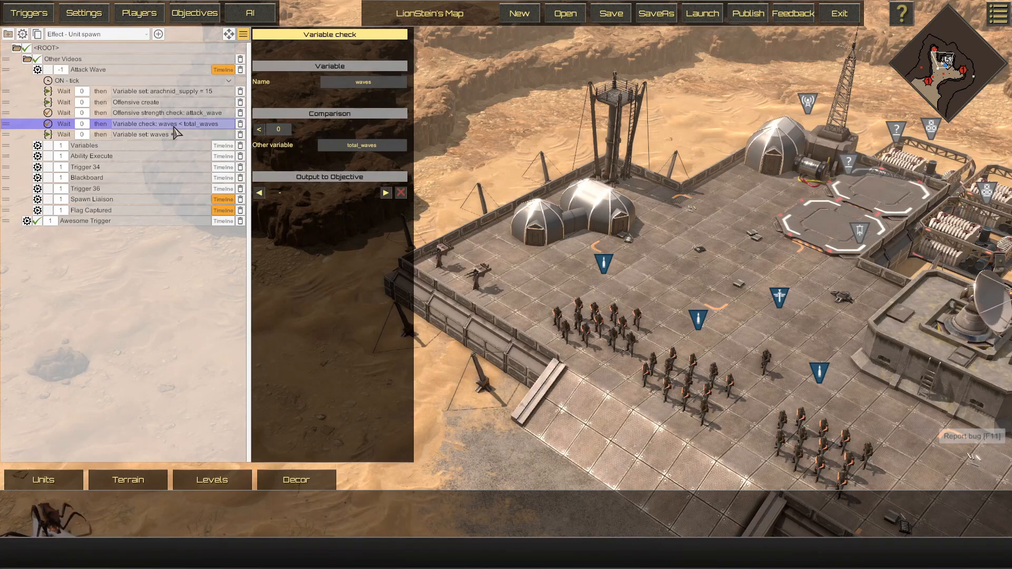
mouse_move(230, 77)
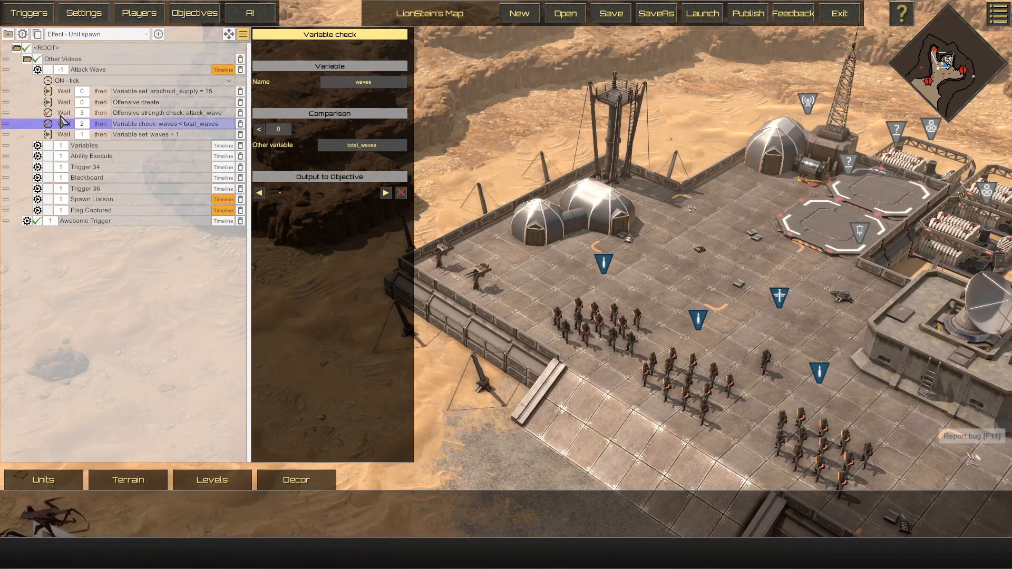
mouse_move(103, 122)
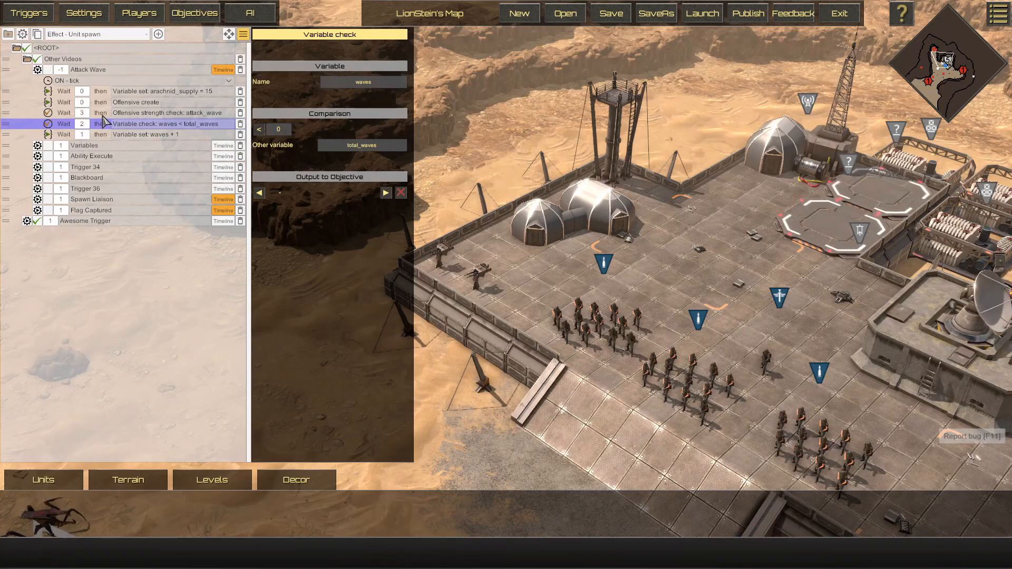
- Inspect the Offensive strength check with waits reset to 0, then close the details panel
left_click(167, 113)
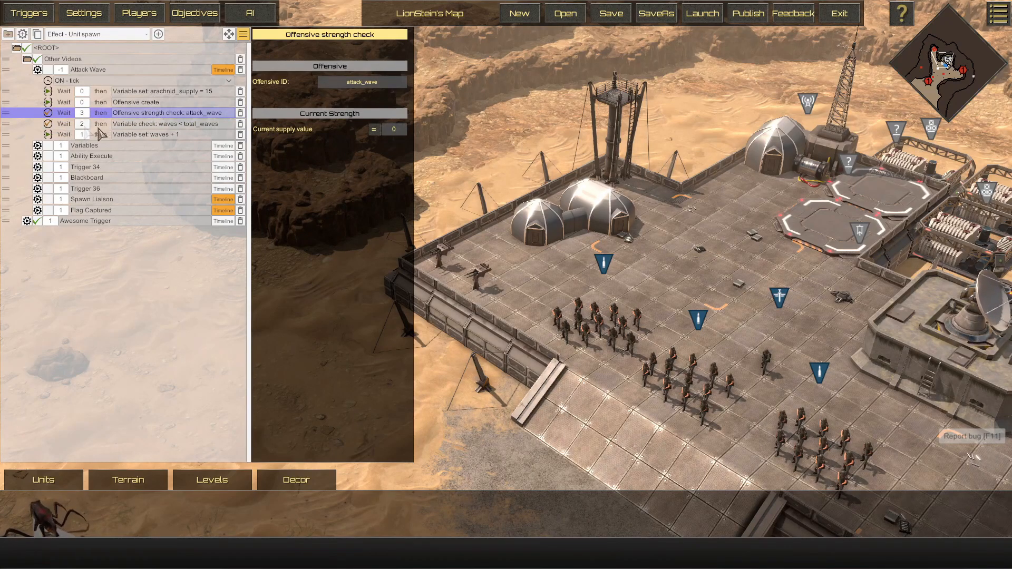
mouse_move(128, 127)
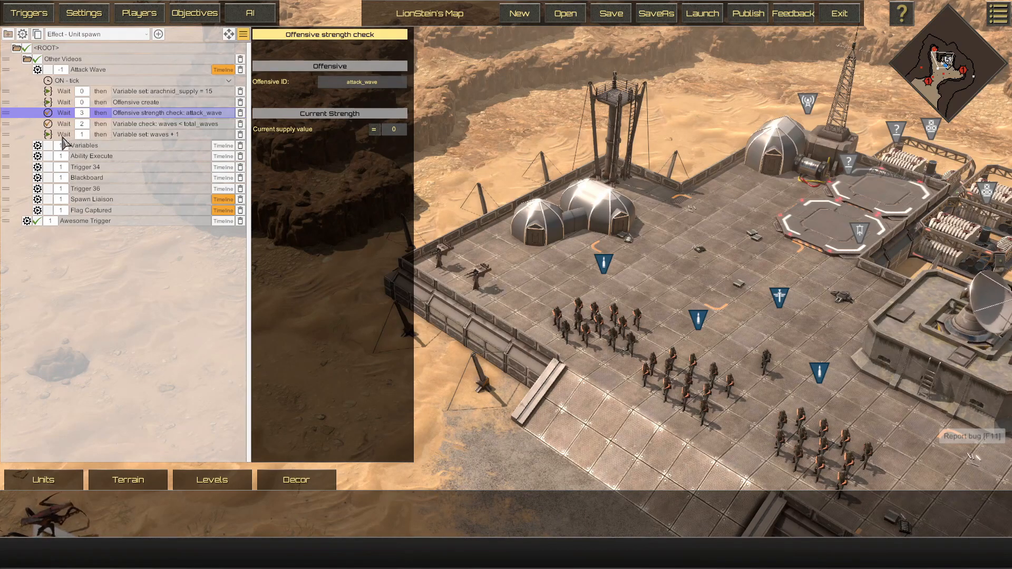
mouse_move(103, 144)
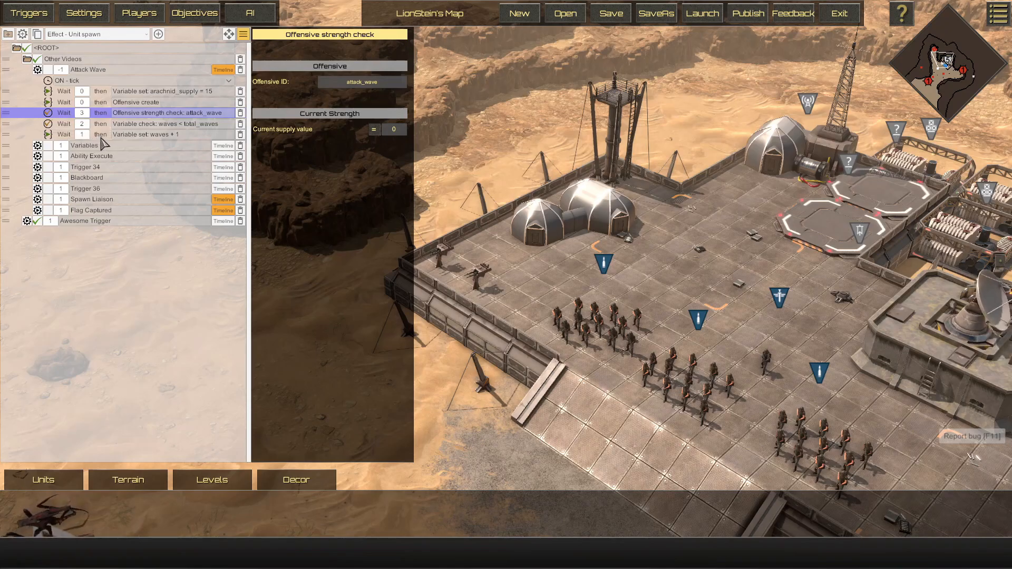
mouse_move(156, 142)
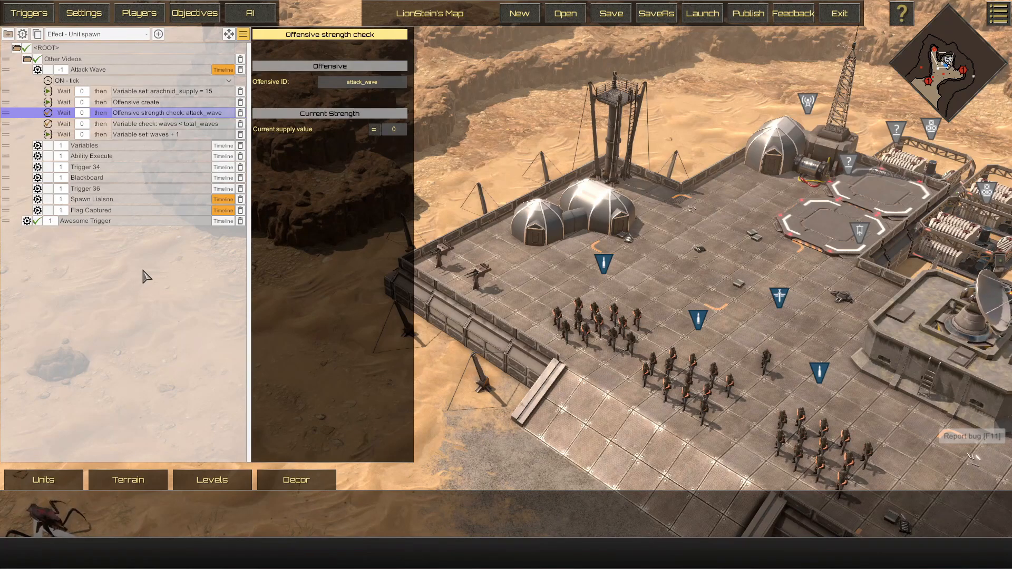
left_click(89, 70)
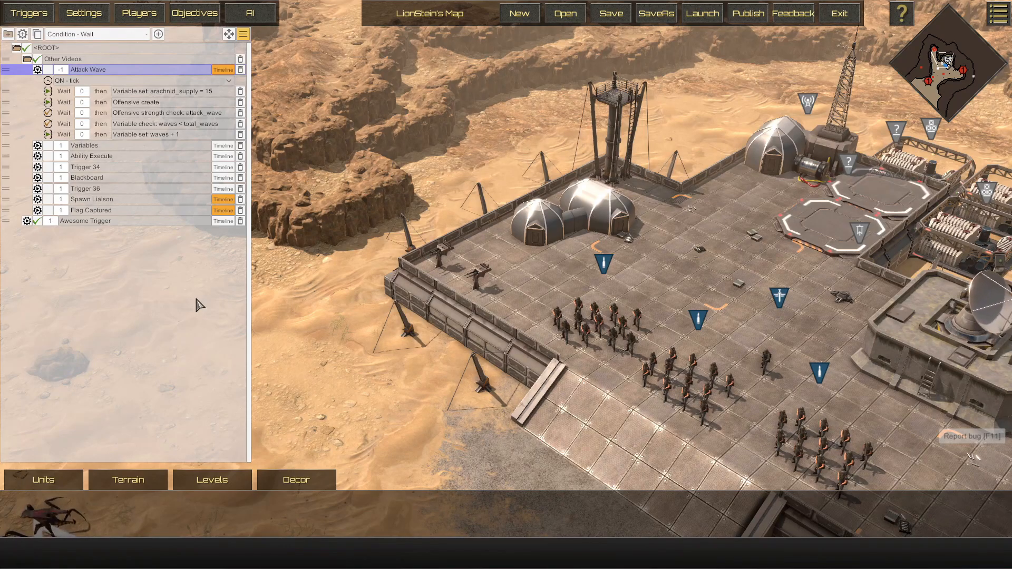
mouse_move(69, 113)
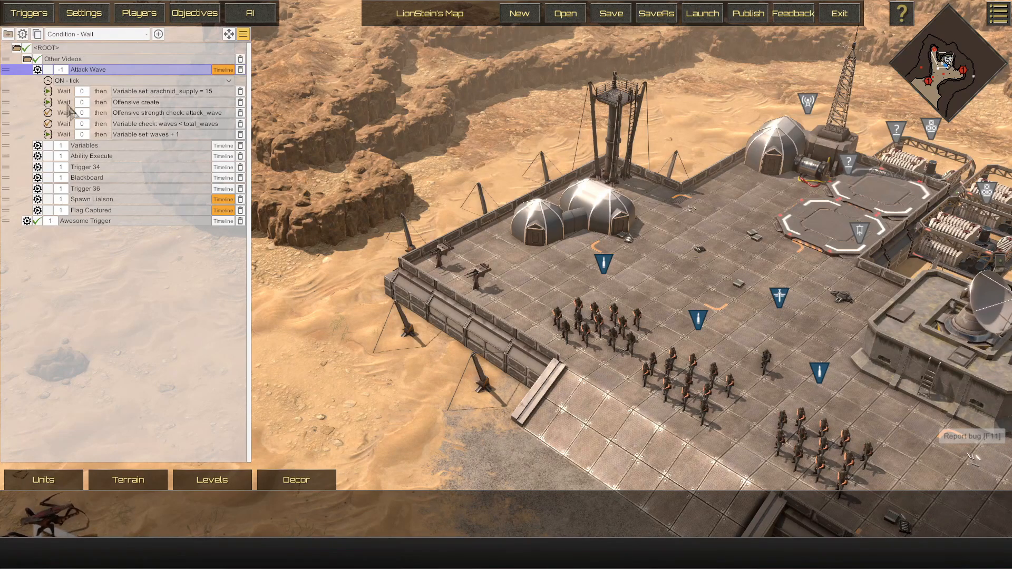
mouse_move(194, 326)
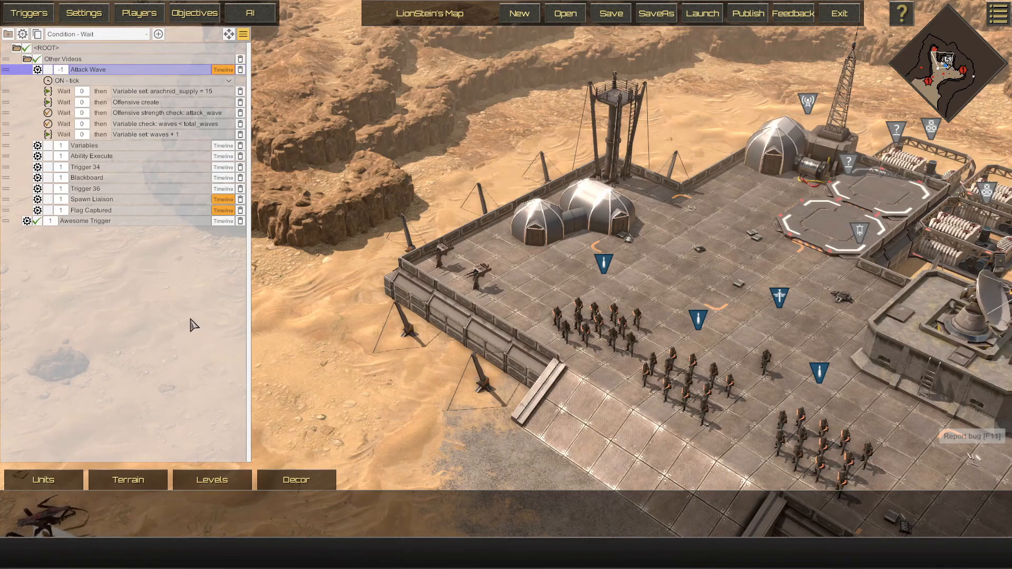